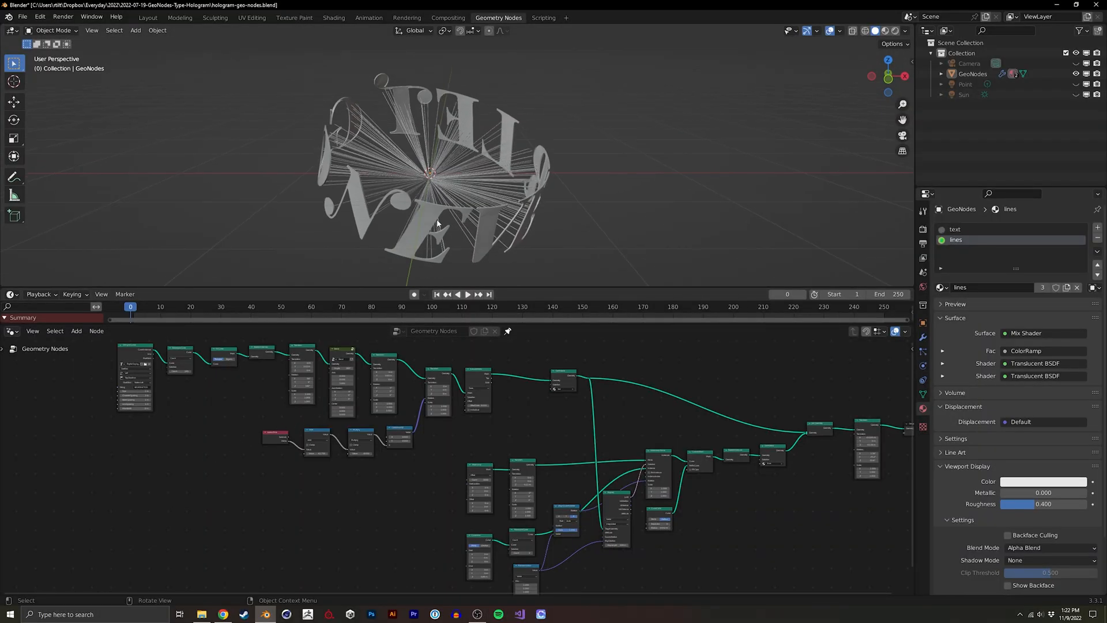
pyautogui.moveTo(243, 406)
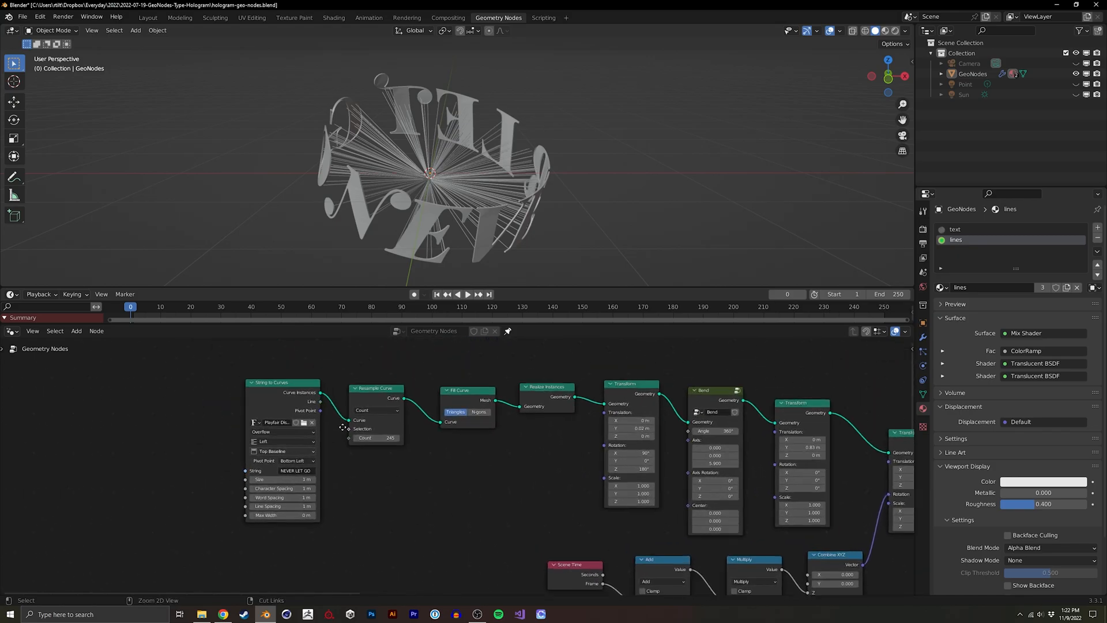
# Preview the intermediate text-to-bend node stages with a Viewer on the flat NEVER LET GO mesh
pyautogui.scroll(3)
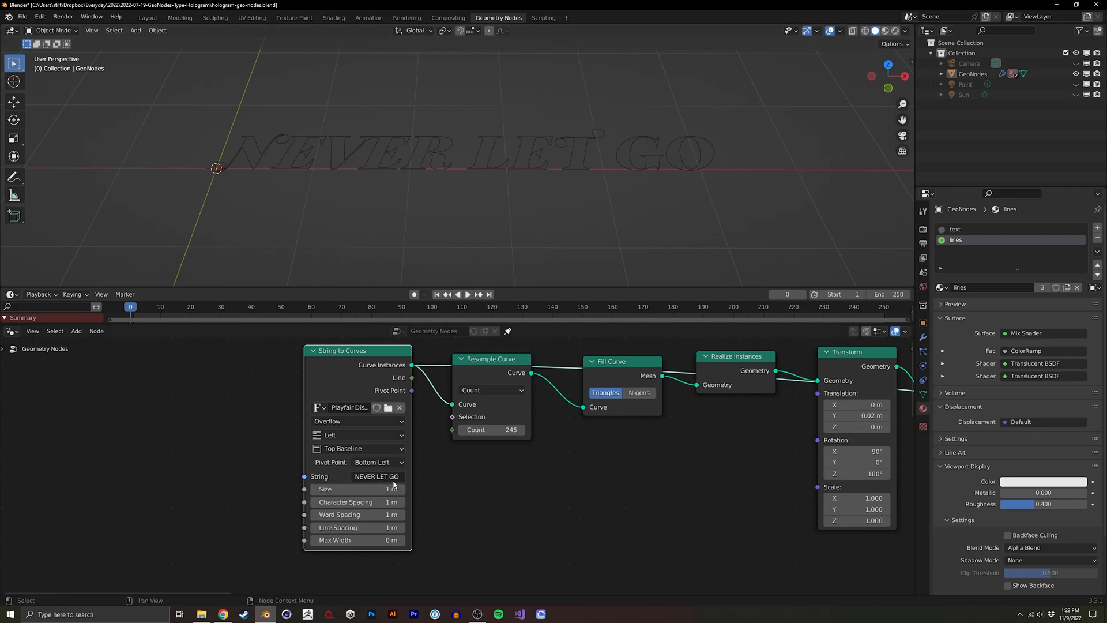
pyautogui.write('O')
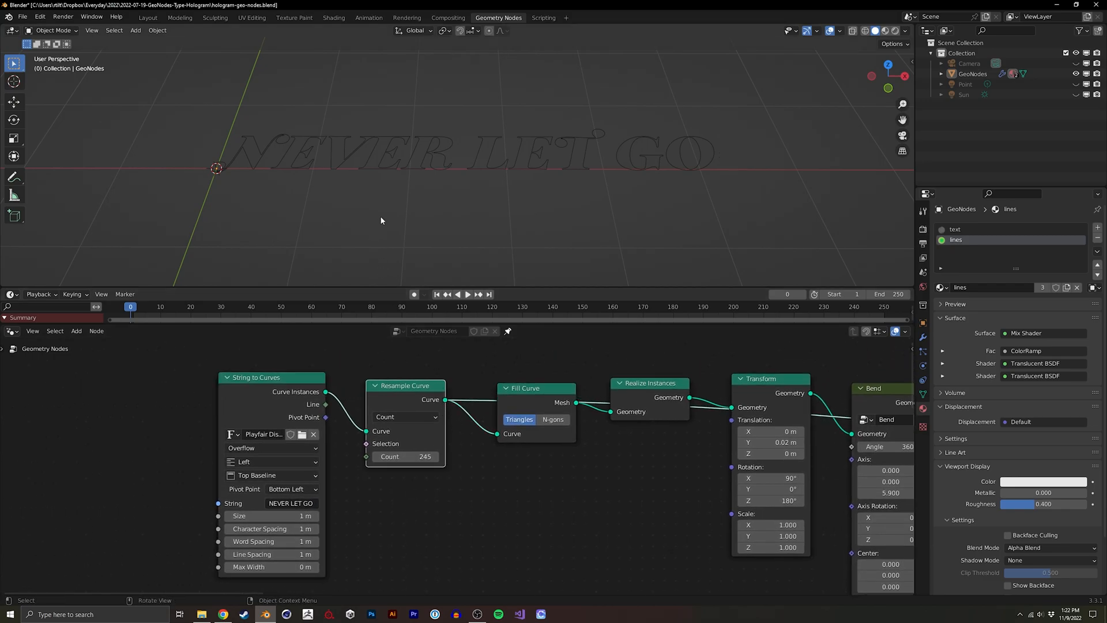
pyautogui.moveTo(399, 149)
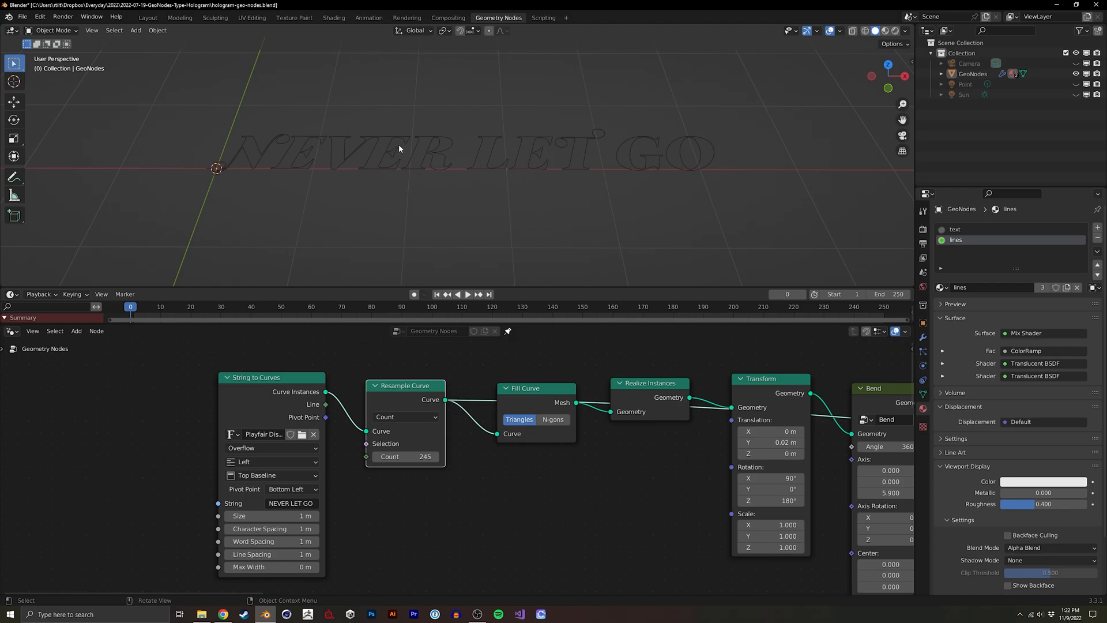
pyautogui.moveTo(368, 153)
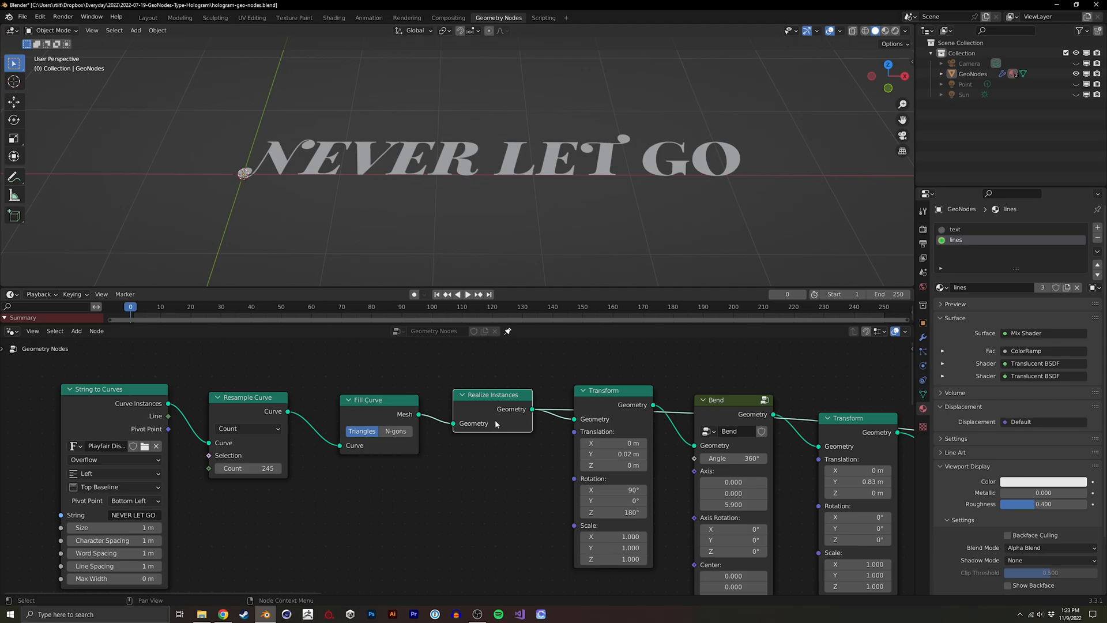
pyautogui.moveTo(488, 448)
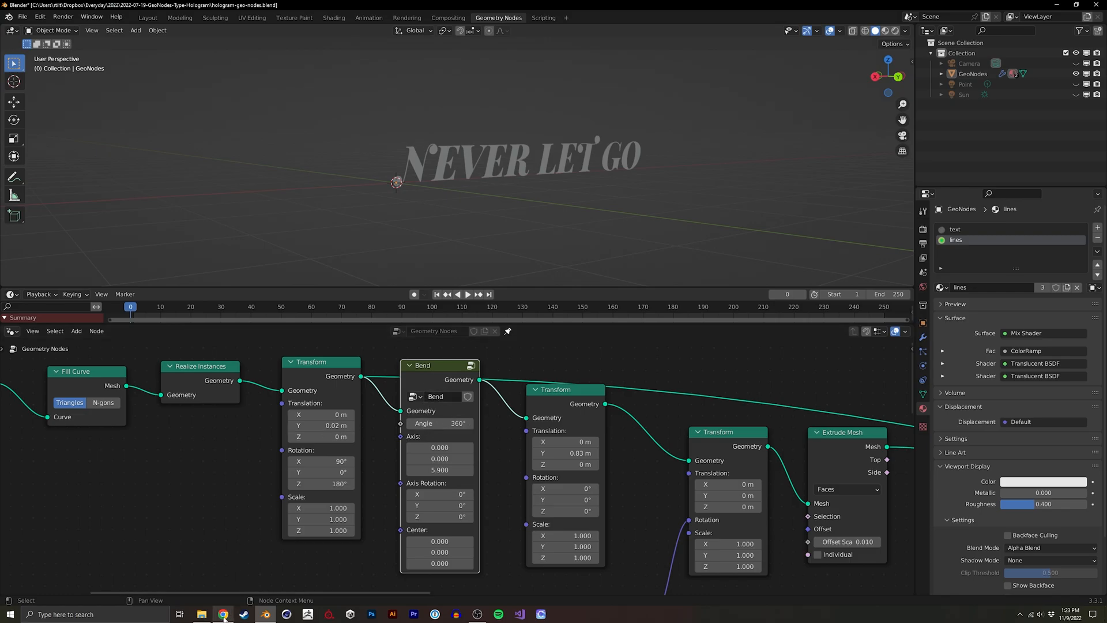
# Bring up Chrome on the Higgsas Geometry node groups Gumroad page and scroll to the node-setup images
pyautogui.click(222, 613)
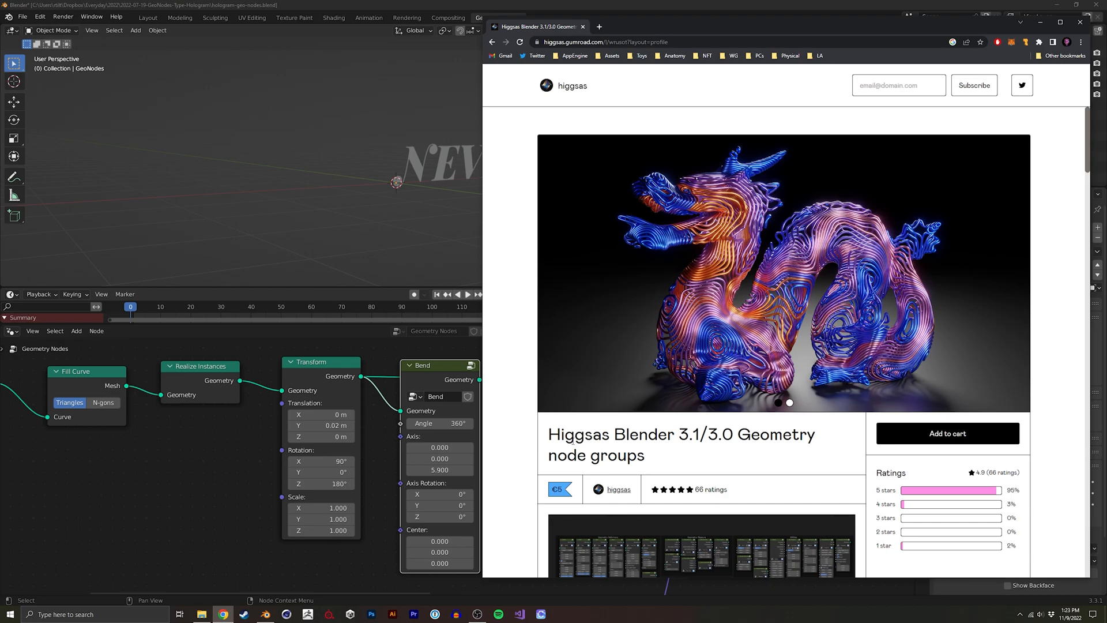
pyautogui.doubleClick(577, 434)
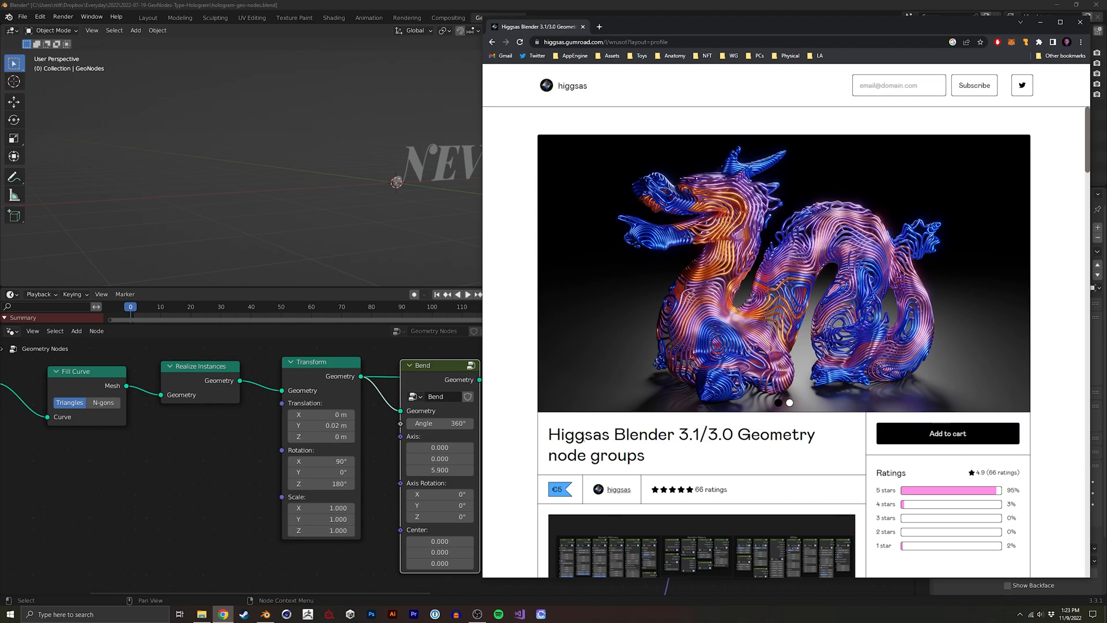
pyautogui.scroll(-3)
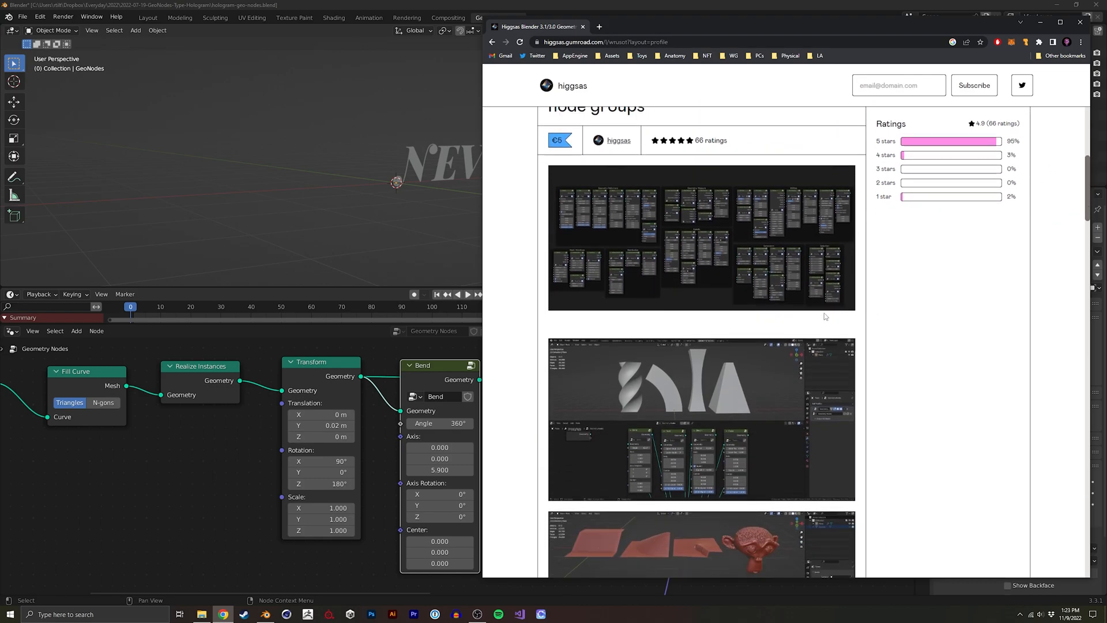
pyautogui.moveTo(232, 465)
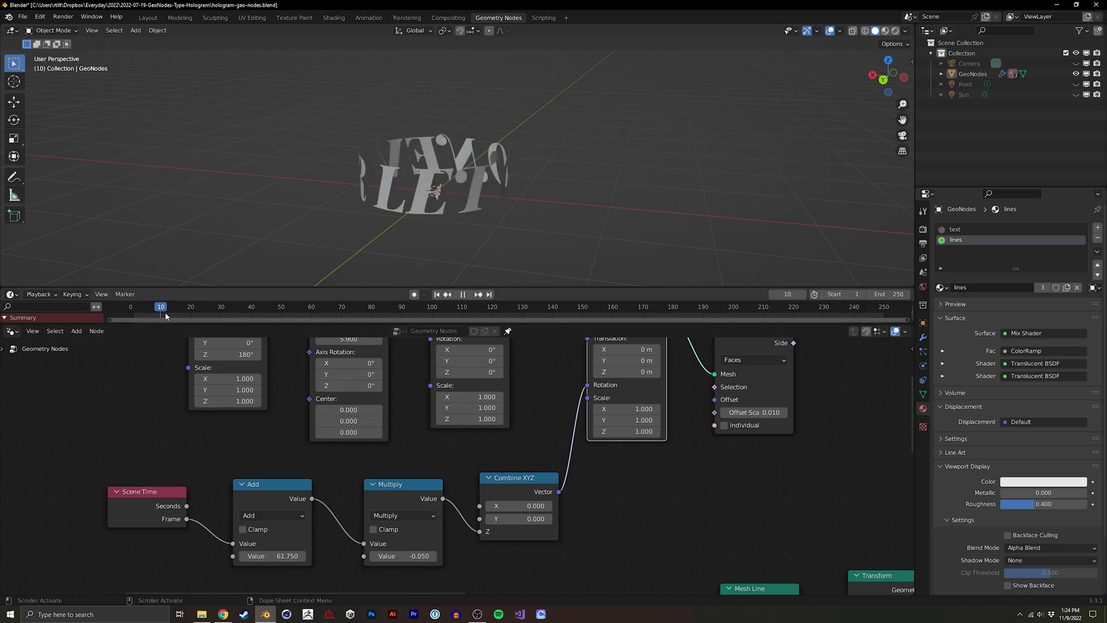
# Scrub the timeline to a few frames to check the bent text ring's rotation
pyautogui.click(452, 307)
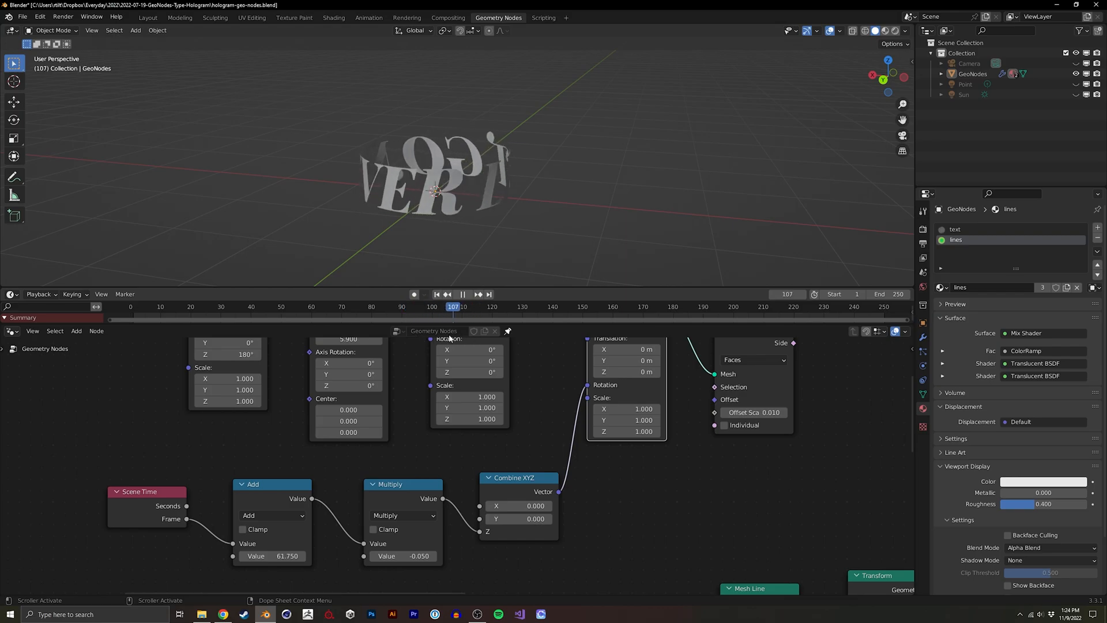
pyautogui.click(296, 307)
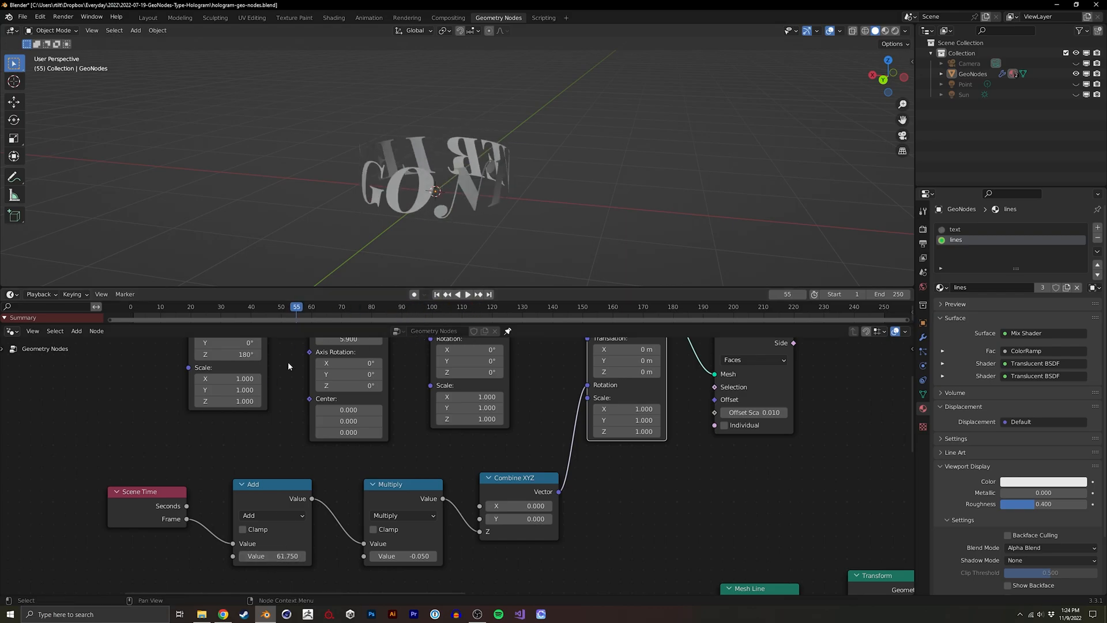
pyautogui.click(436, 295)
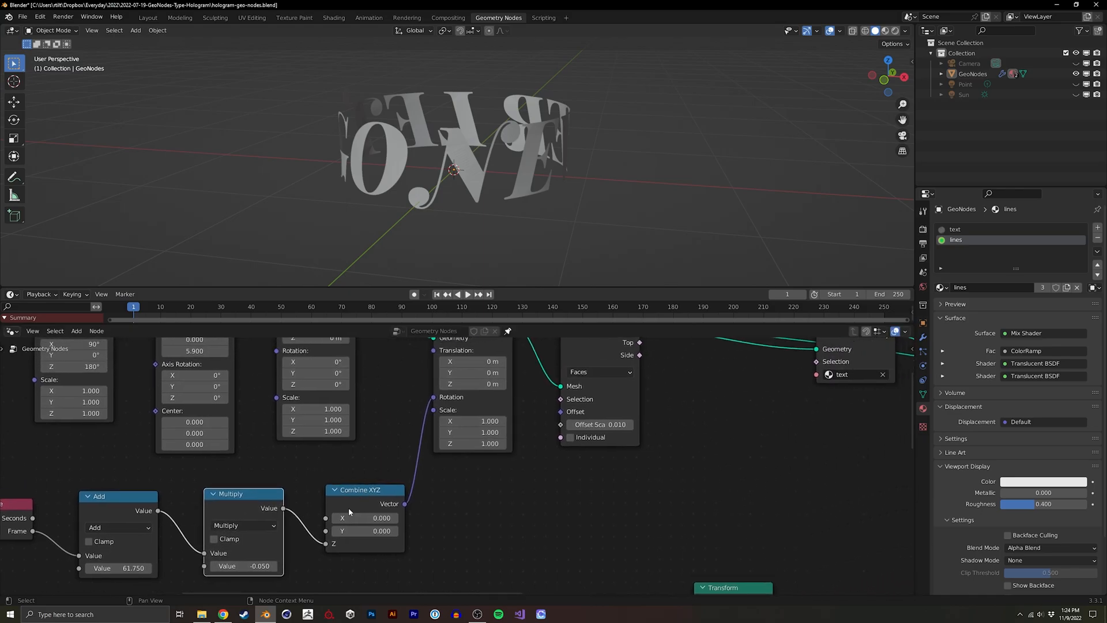
pyautogui.moveTo(360, 549)
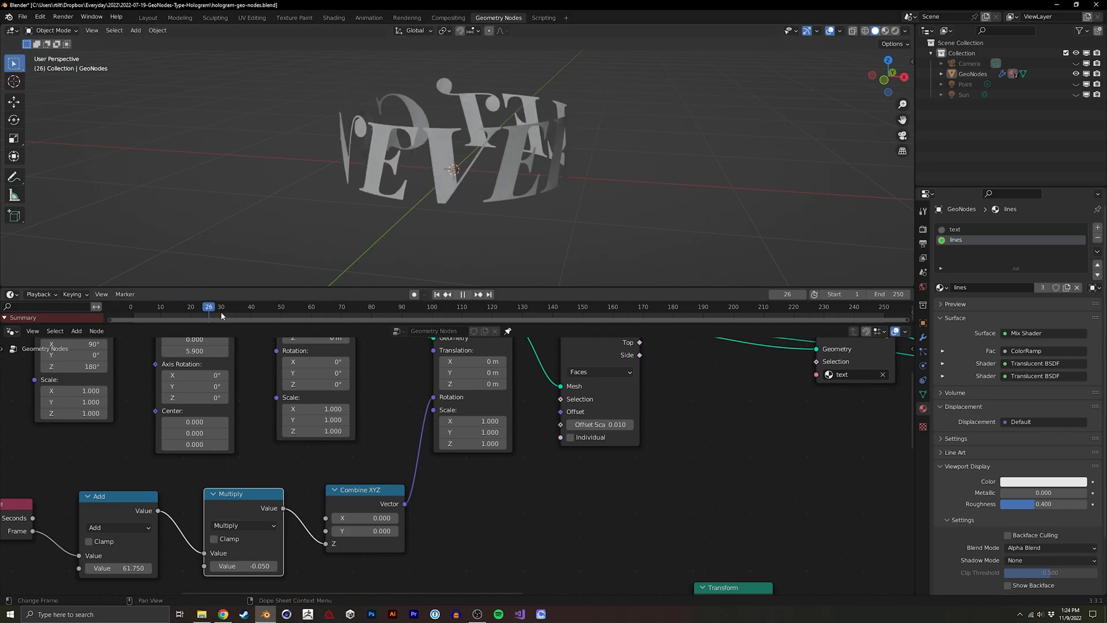
pyautogui.click(327, 307)
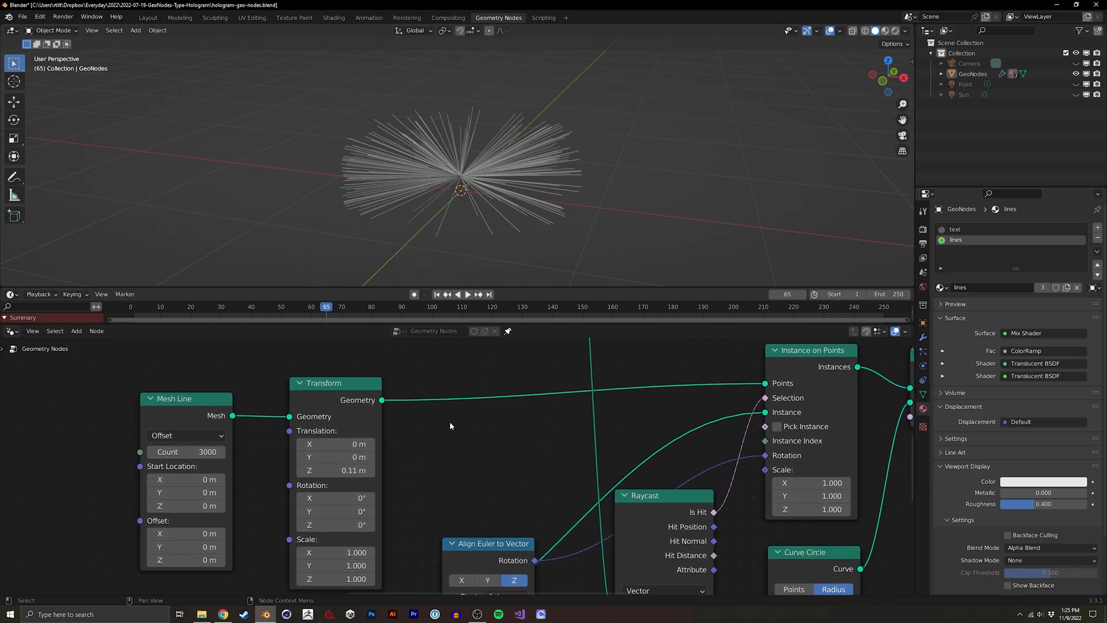
pyautogui.moveTo(811, 374)
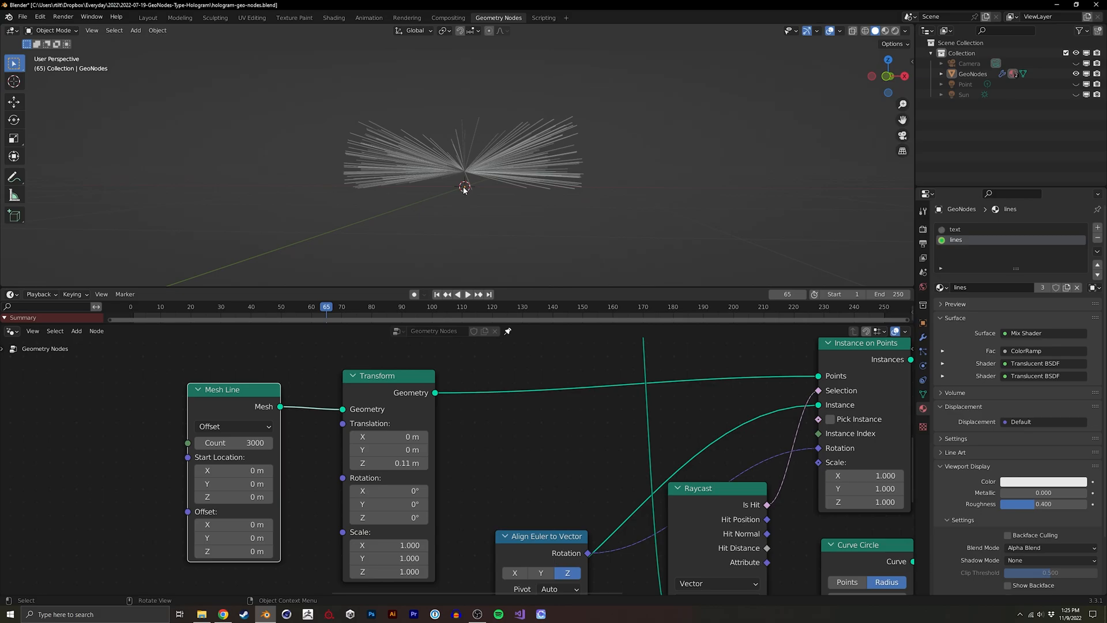
pyautogui.moveTo(413, 438)
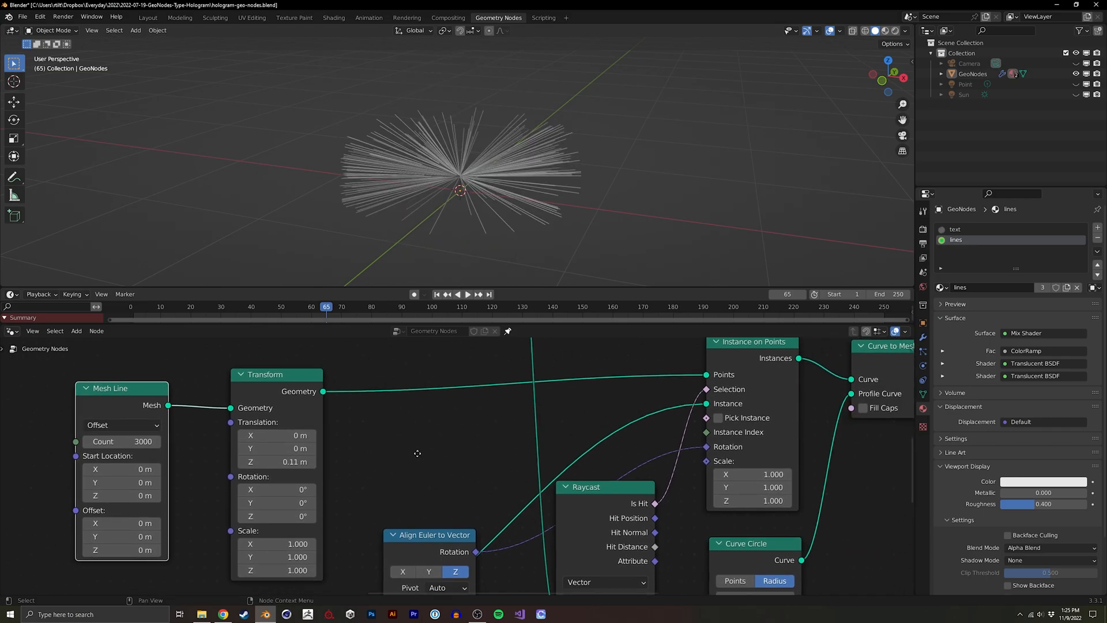
# Scroll the node tree to the Curve to Mesh section building the 3000 ray lines
pyautogui.scroll(-3)
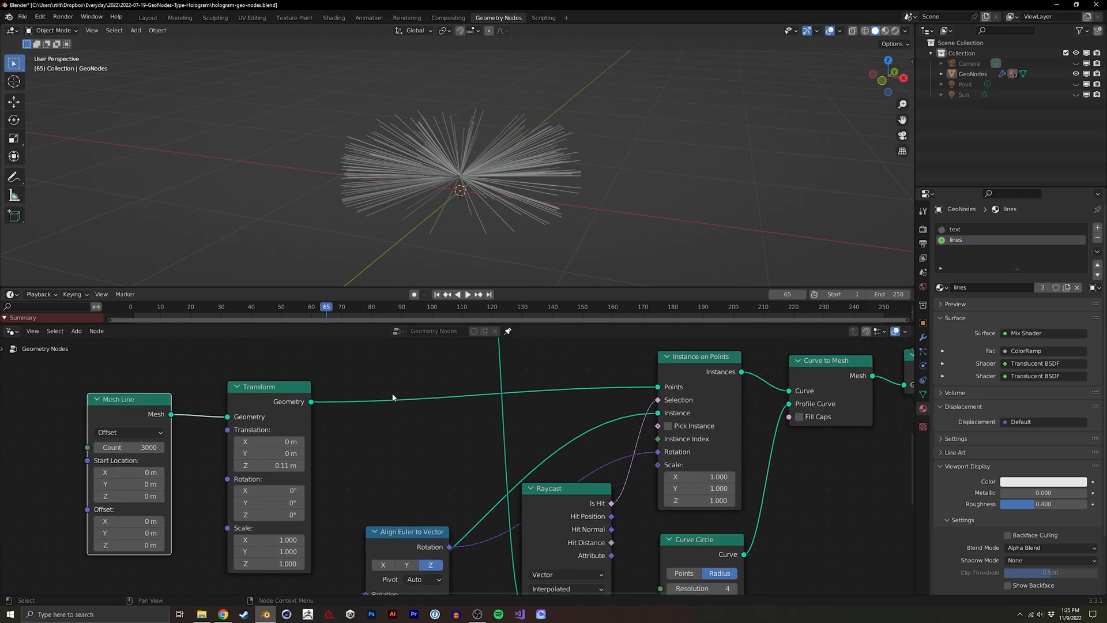
pyautogui.moveTo(457, 256)
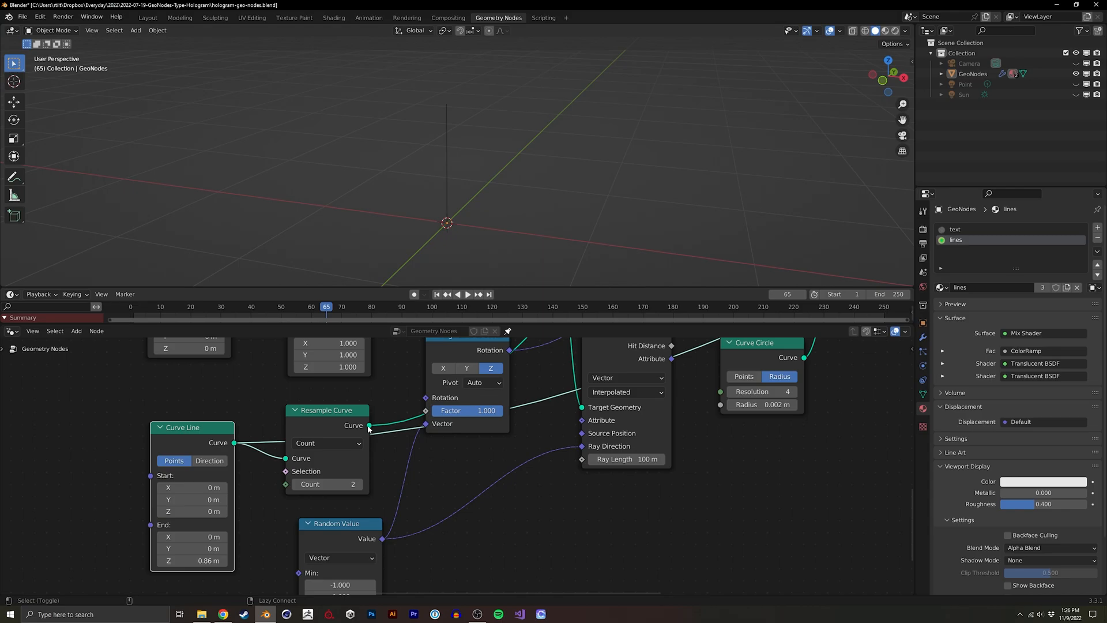
pyautogui.moveTo(350, 409)
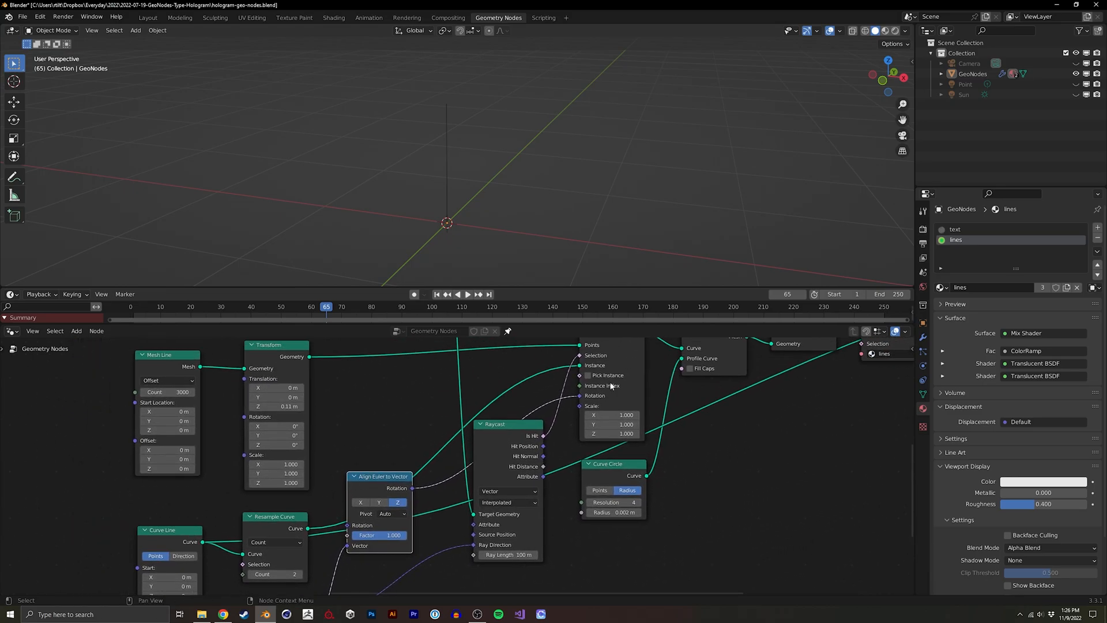
pyautogui.moveTo(554, 409)
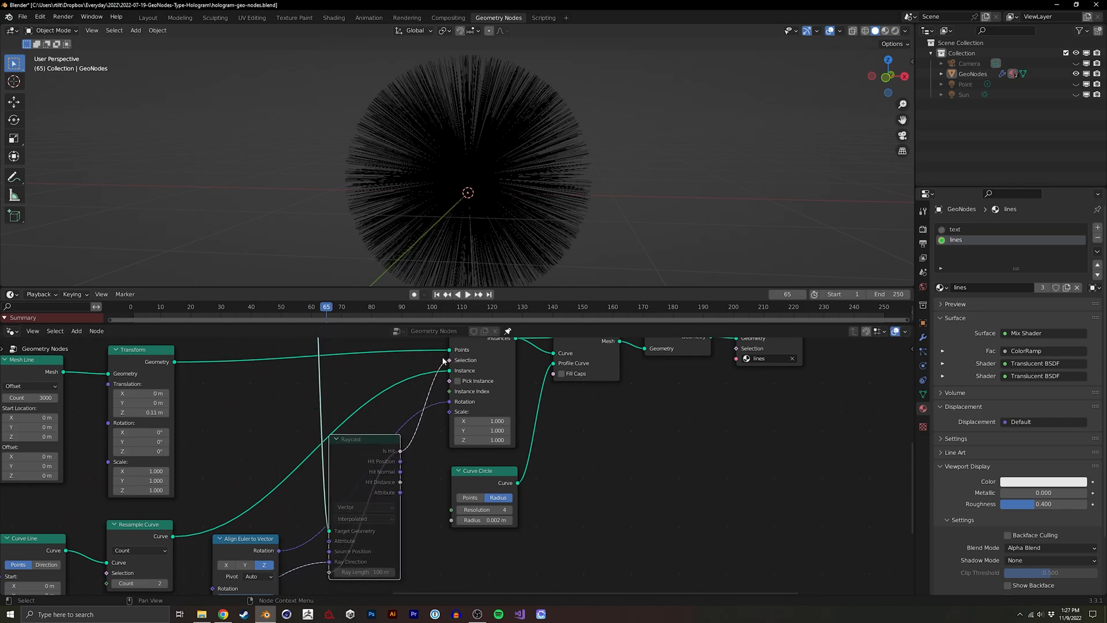
pyautogui.moveTo(365, 451)
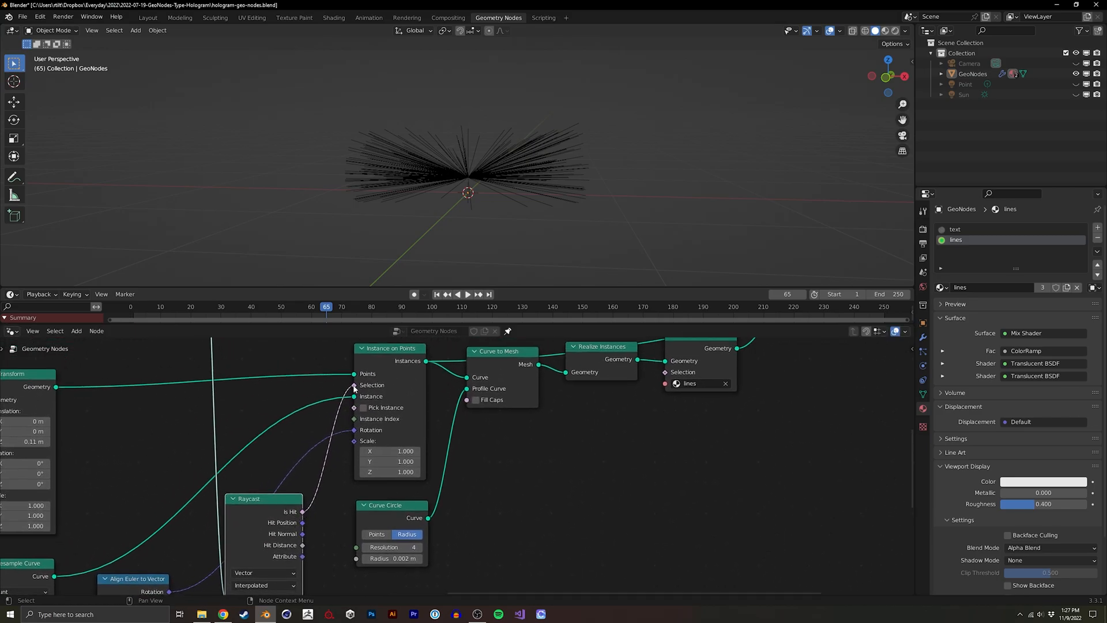
pyautogui.moveTo(316, 493)
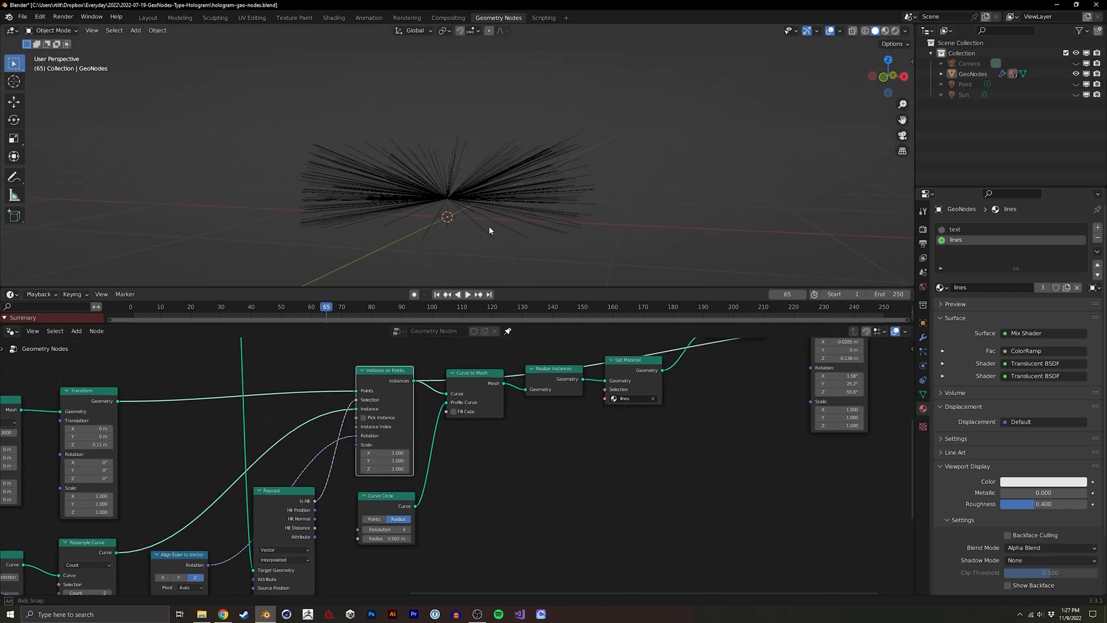
pyautogui.moveTo(340, 420)
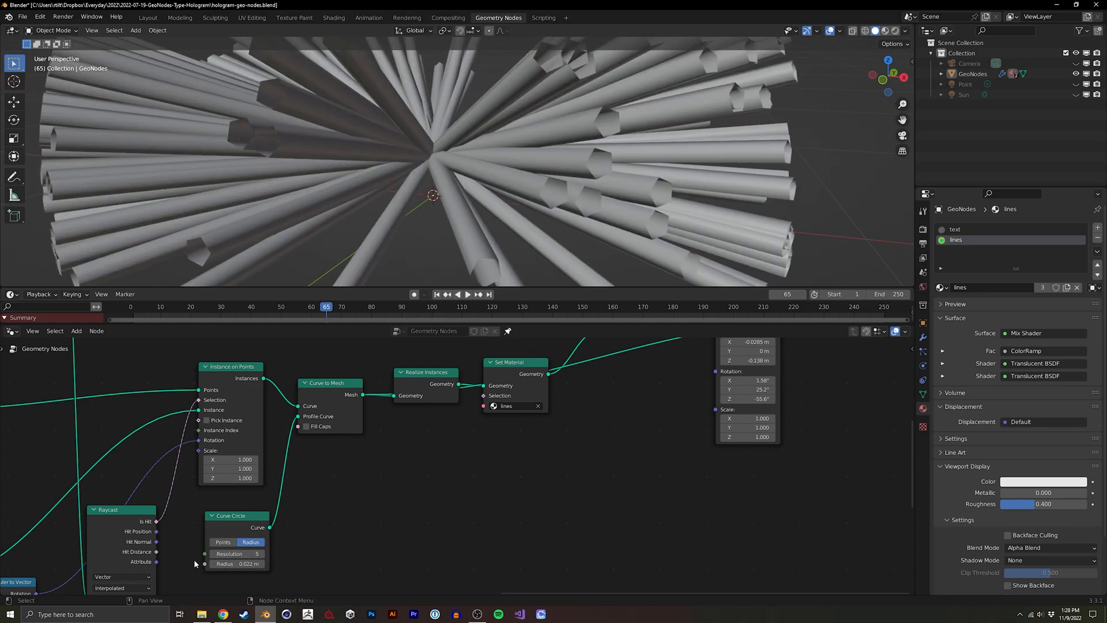
# Join the ray lines with the curved lettering into one output and scrub to frame 42
pyautogui.click(246, 553)
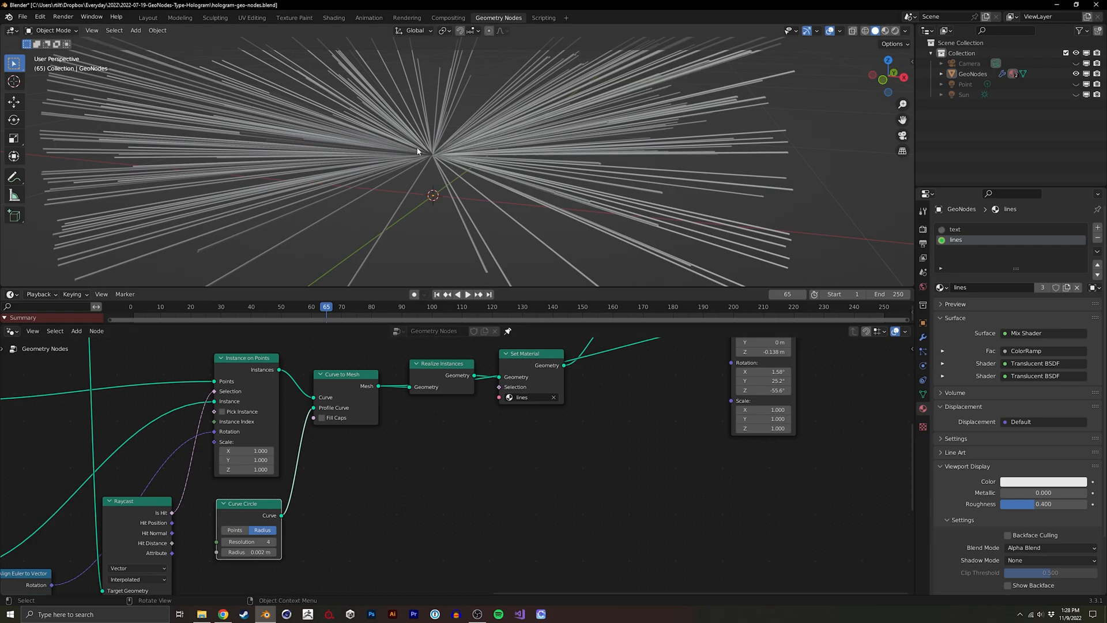
pyautogui.moveTo(449, 165)
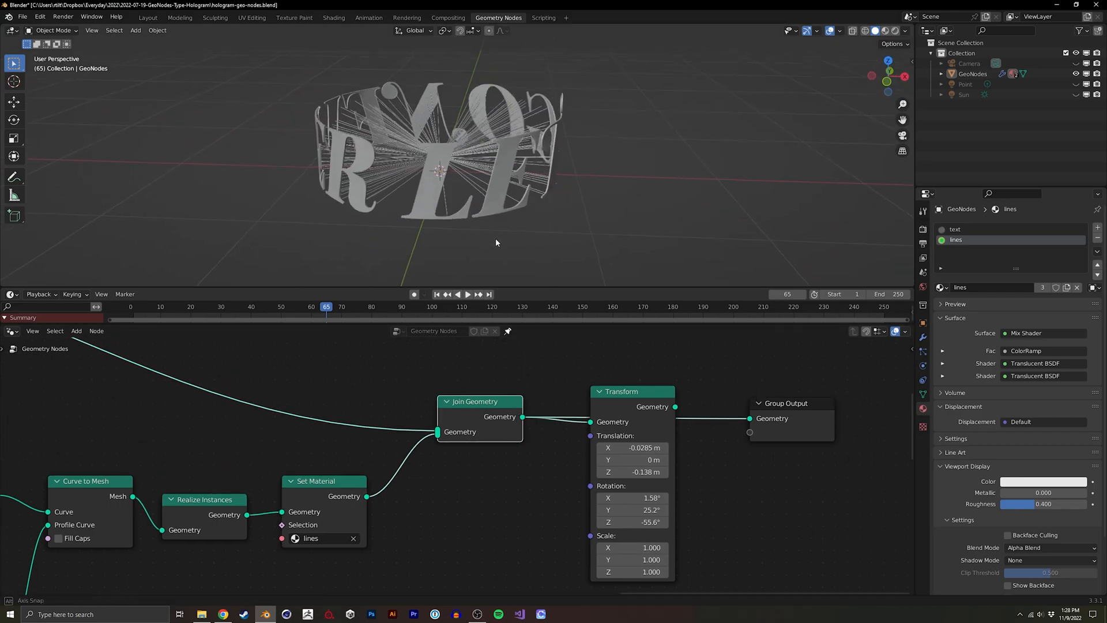
pyautogui.click(468, 294)
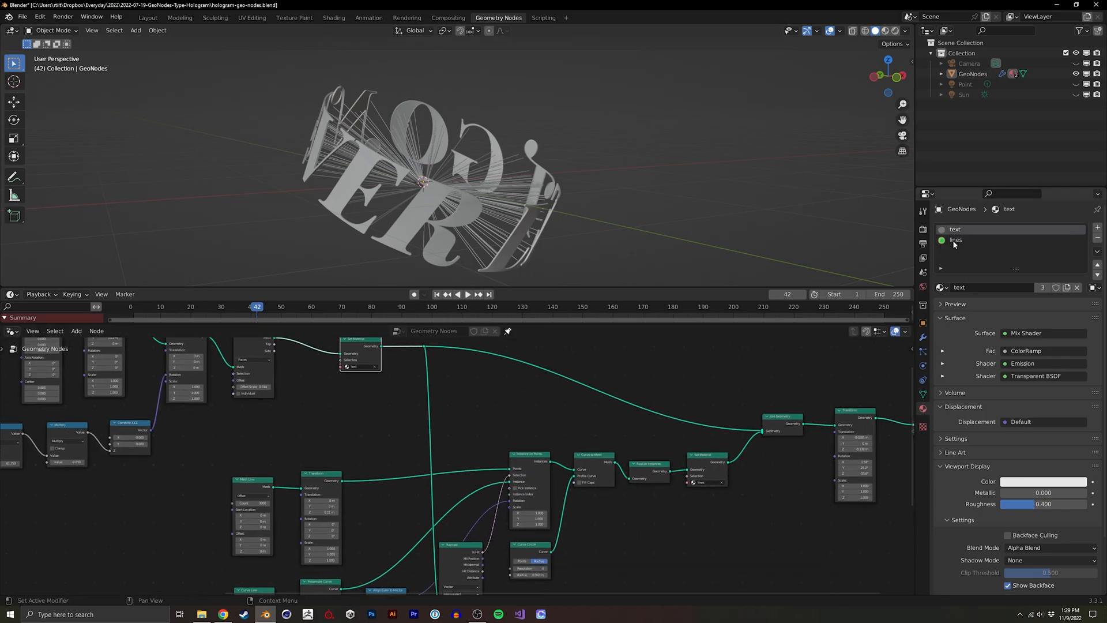
# Make the text modifier active and switch to the Shading workspace showing its wave-texture stripes
pyautogui.click(956, 240)
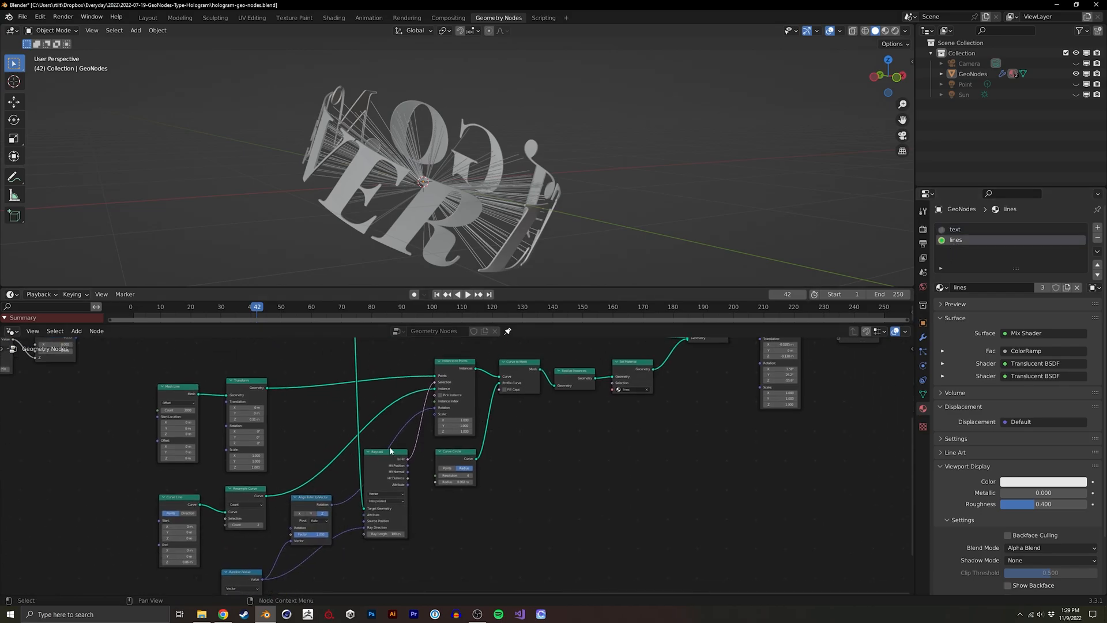
pyautogui.click(975, 228)
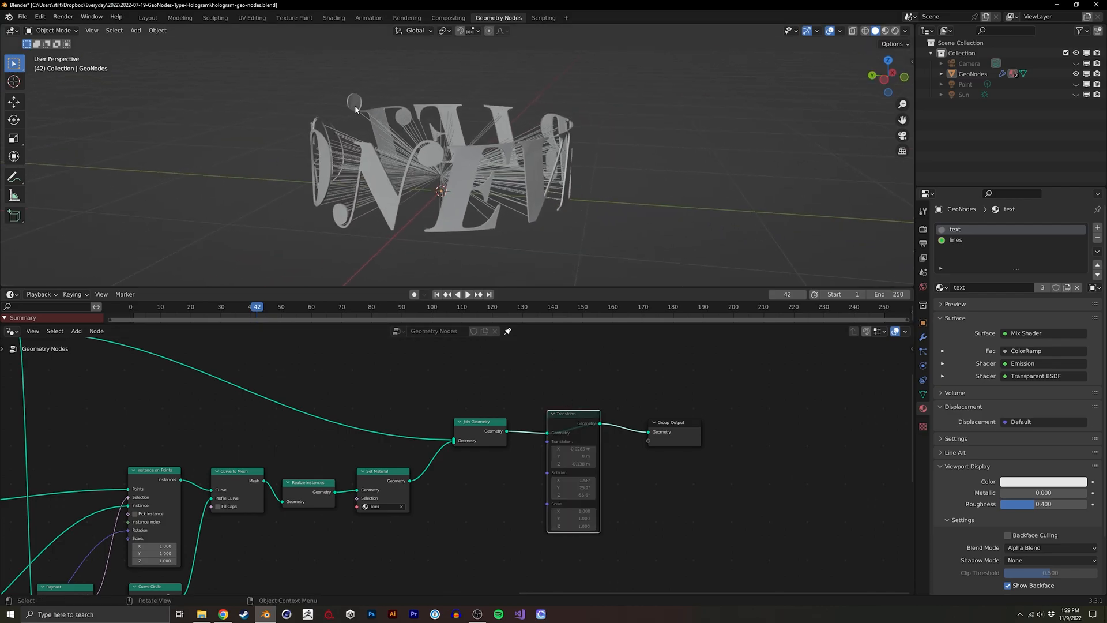
pyautogui.click(333, 17)
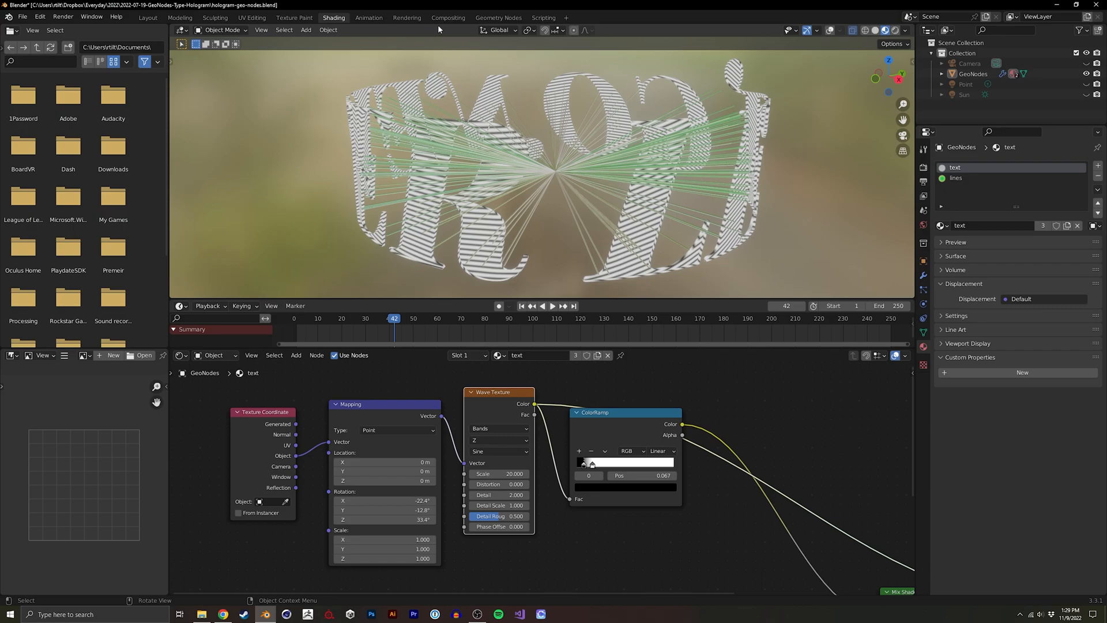
# Hop between Geometry Nodes and Shading workspaces, ending on the text-only geometry node tree
pyautogui.click(498, 17)
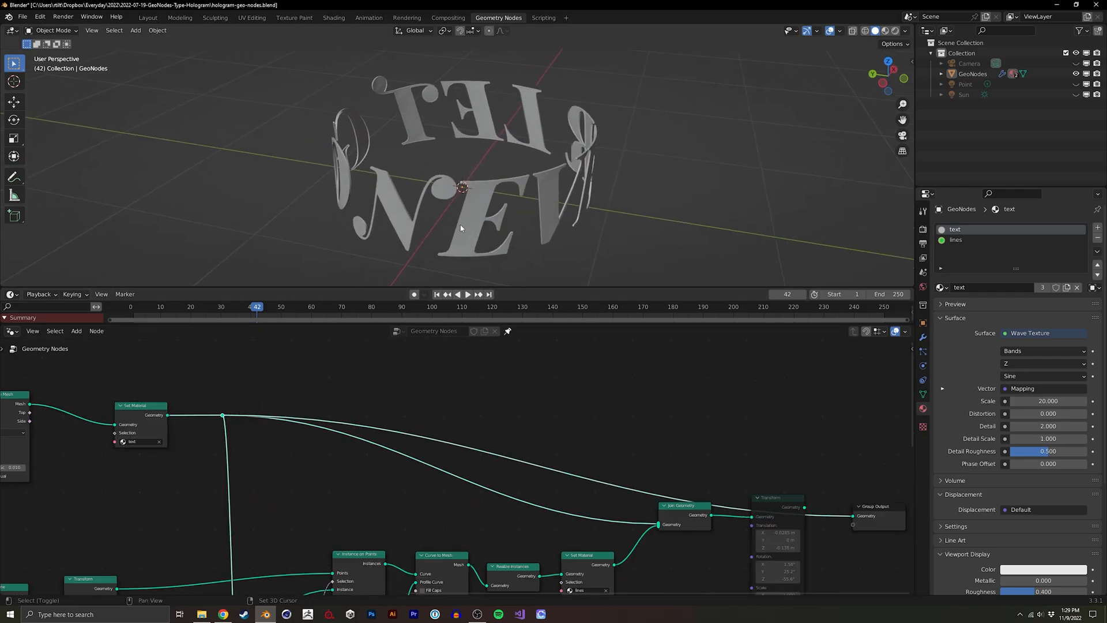
pyautogui.moveTo(327, 36)
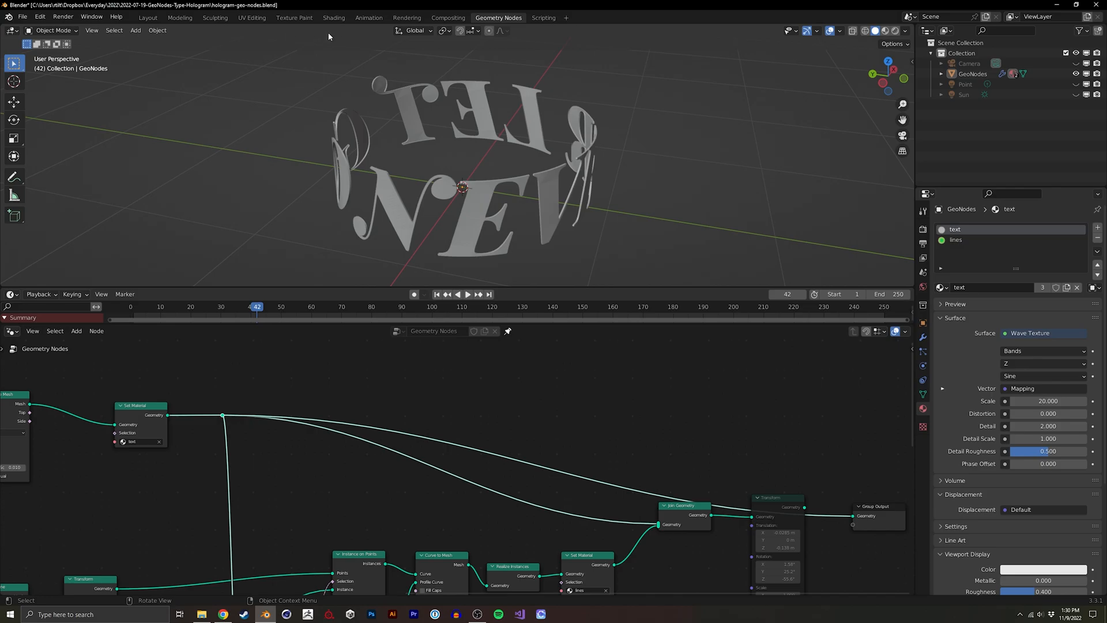
pyautogui.click(334, 17)
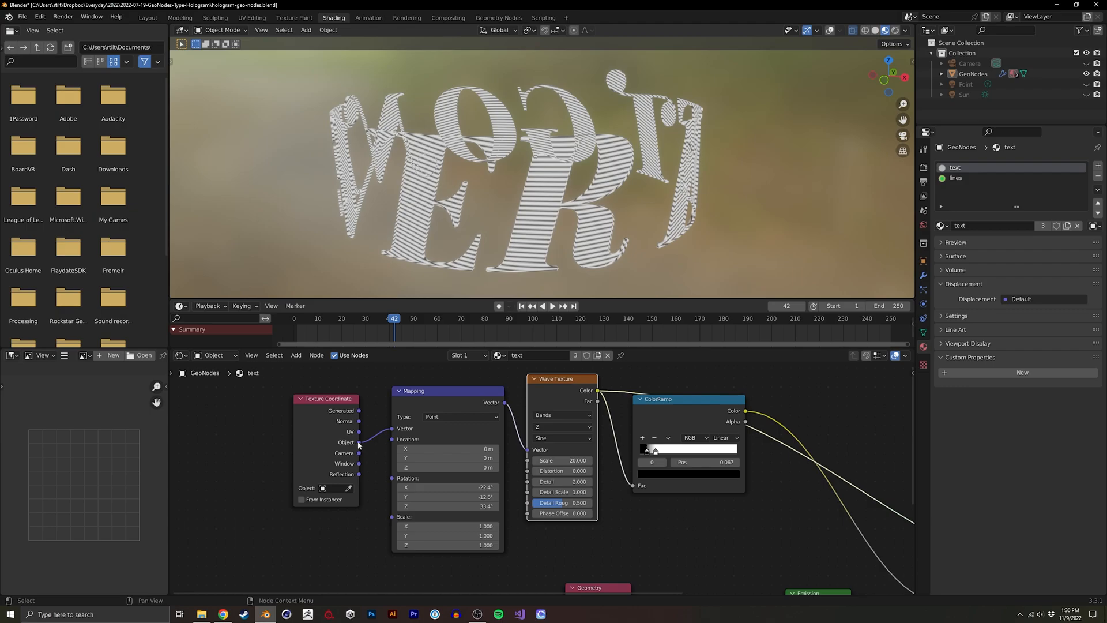
pyautogui.moveTo(355, 441)
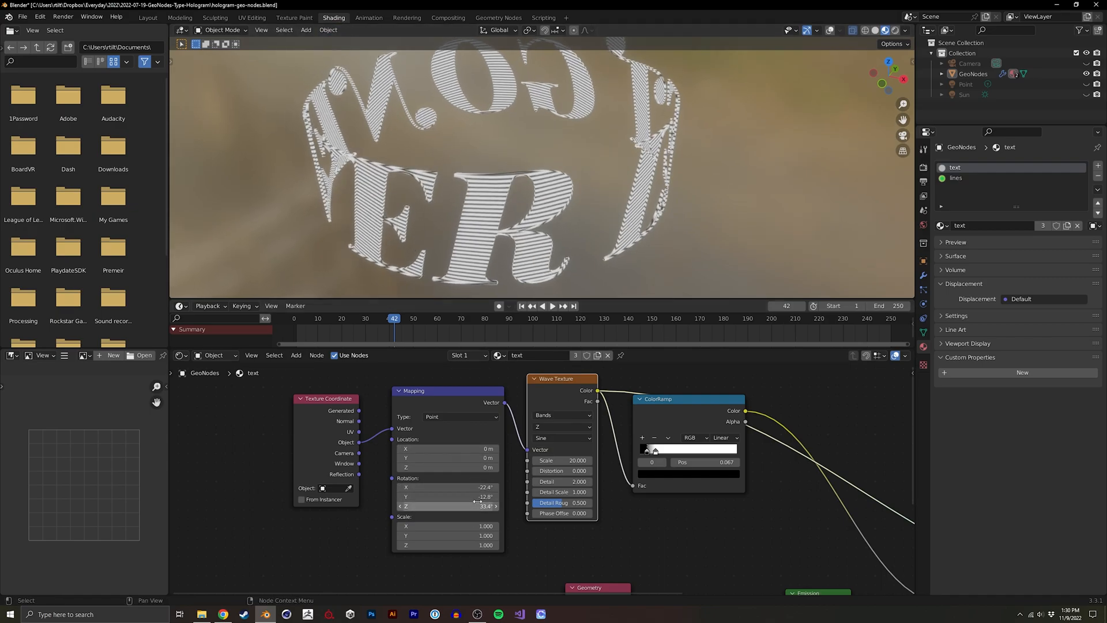
pyautogui.moveTo(478, 121)
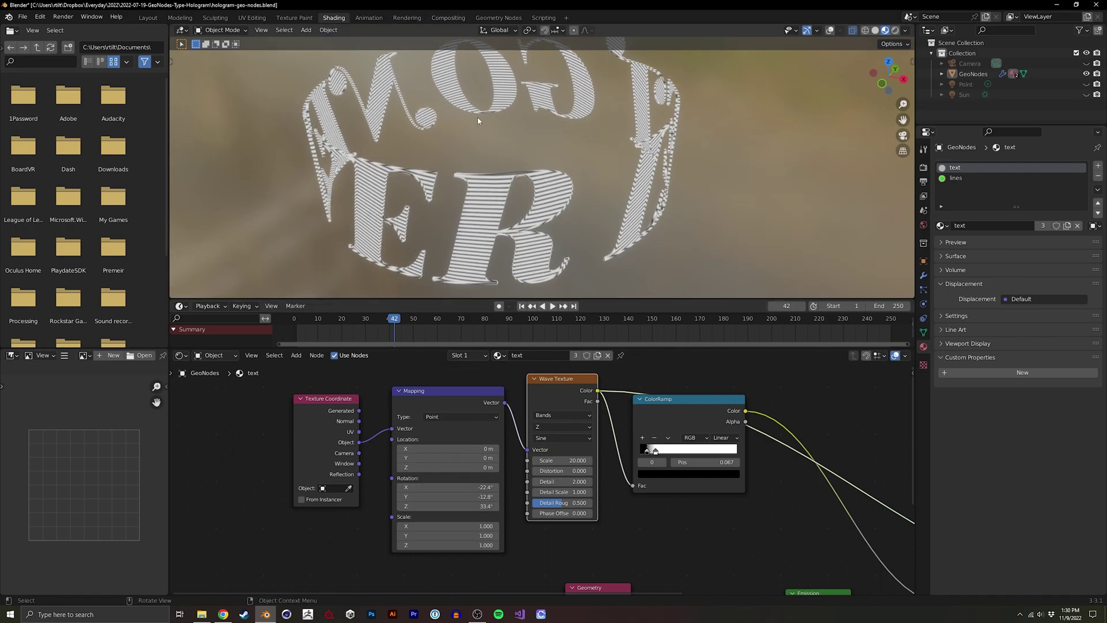
pyautogui.click(498, 17)
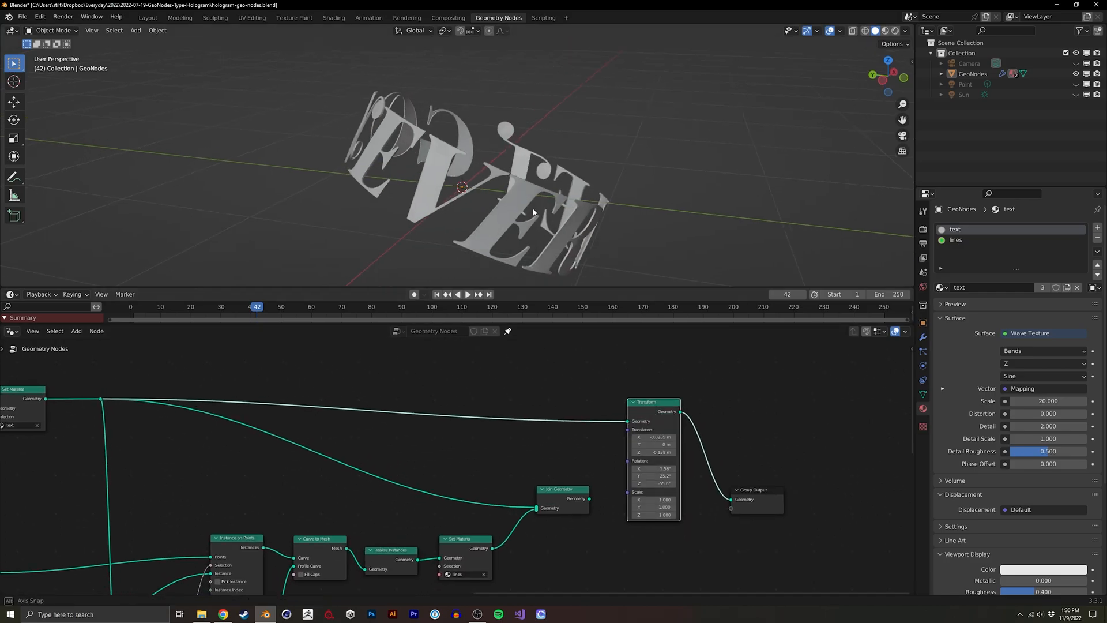
pyautogui.click(333, 17)
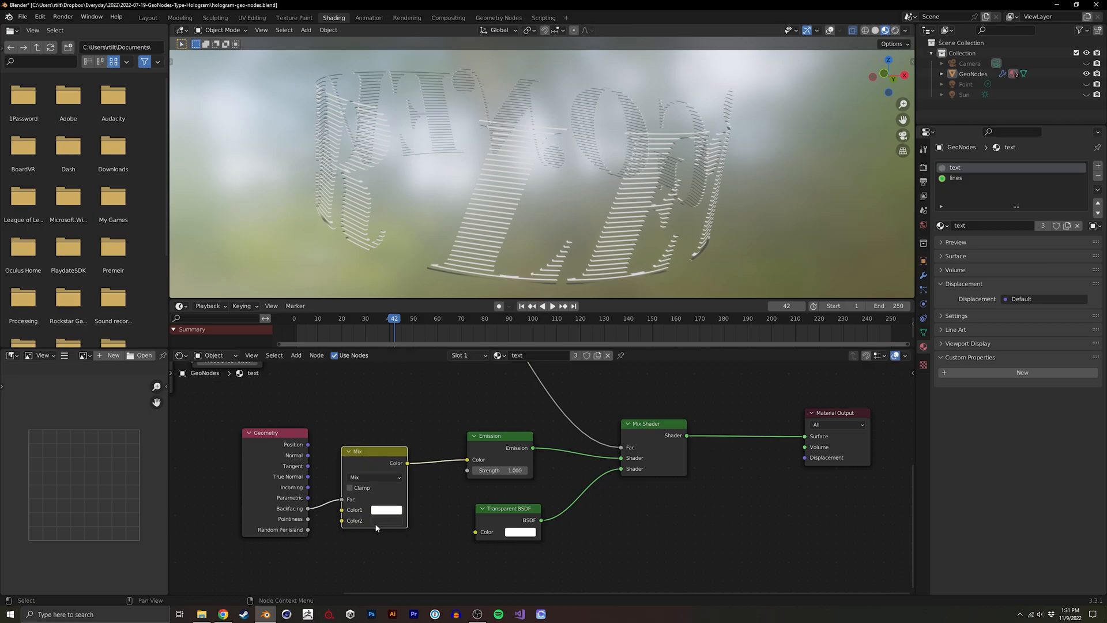
pyautogui.moveTo(632, 131)
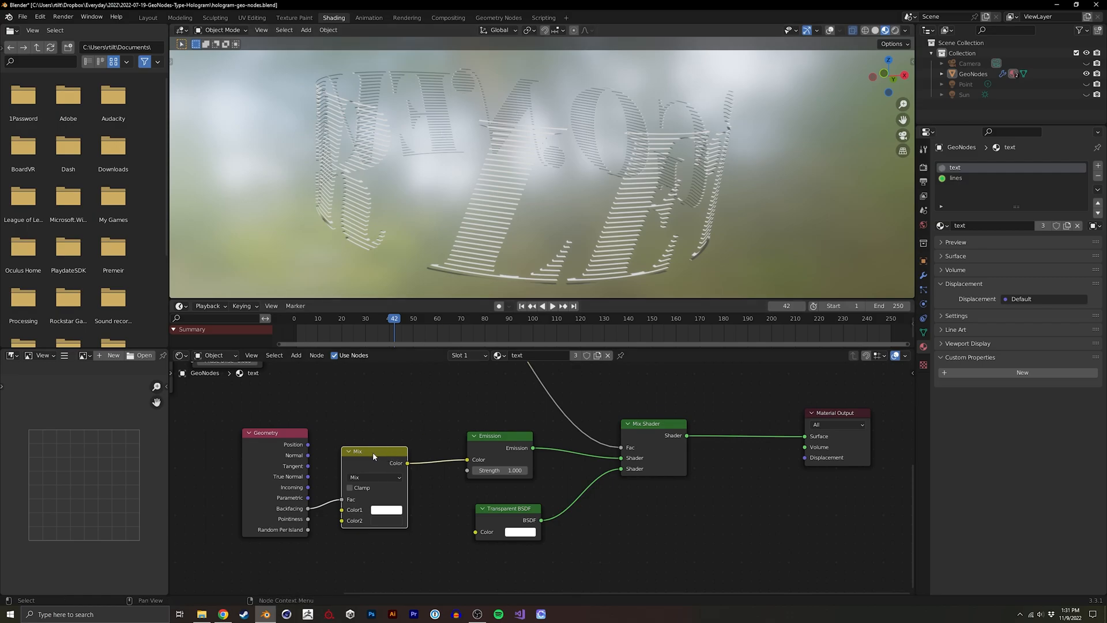
# Wire the wave-texture ColorRamp into the Mix Shader Fac so the lettering renders as translucent stripes
pyautogui.click(373, 451)
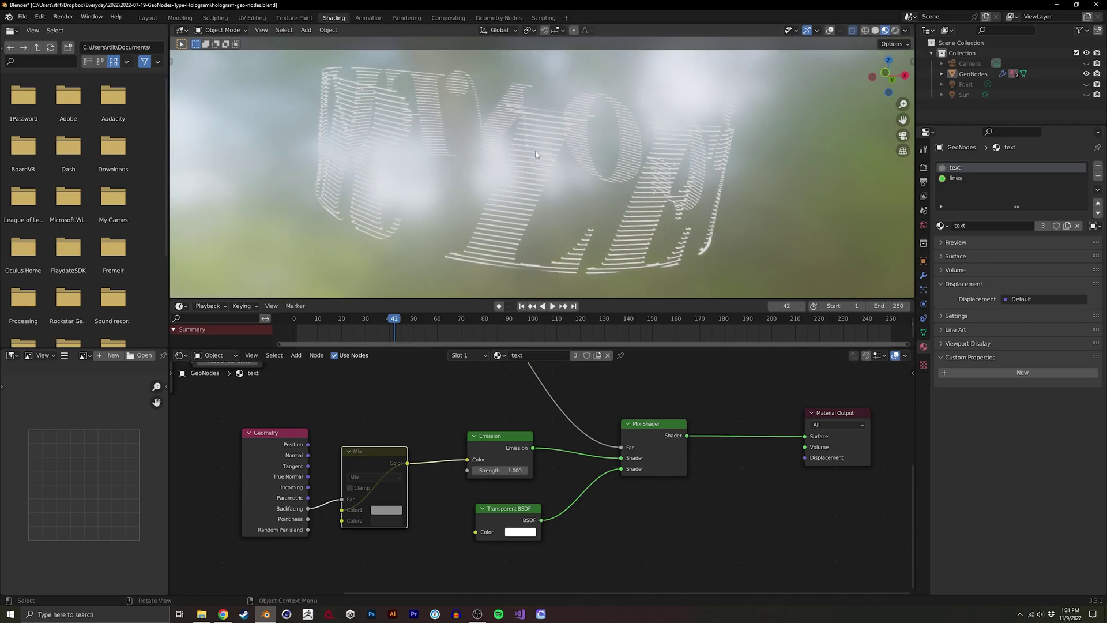
pyautogui.moveTo(520, 118)
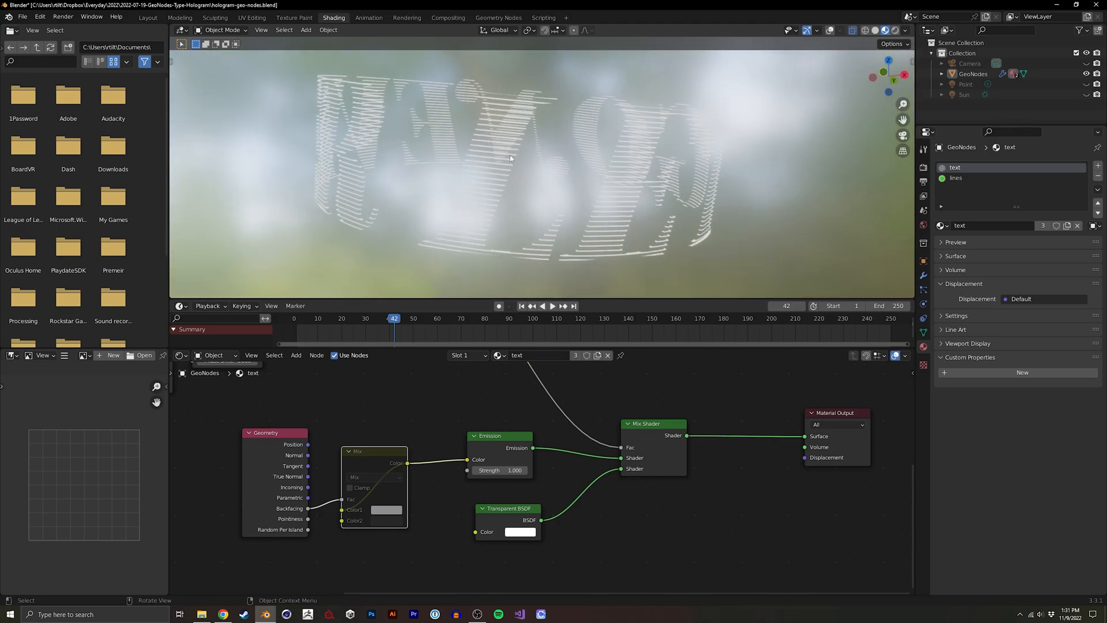
pyautogui.click(452, 318)
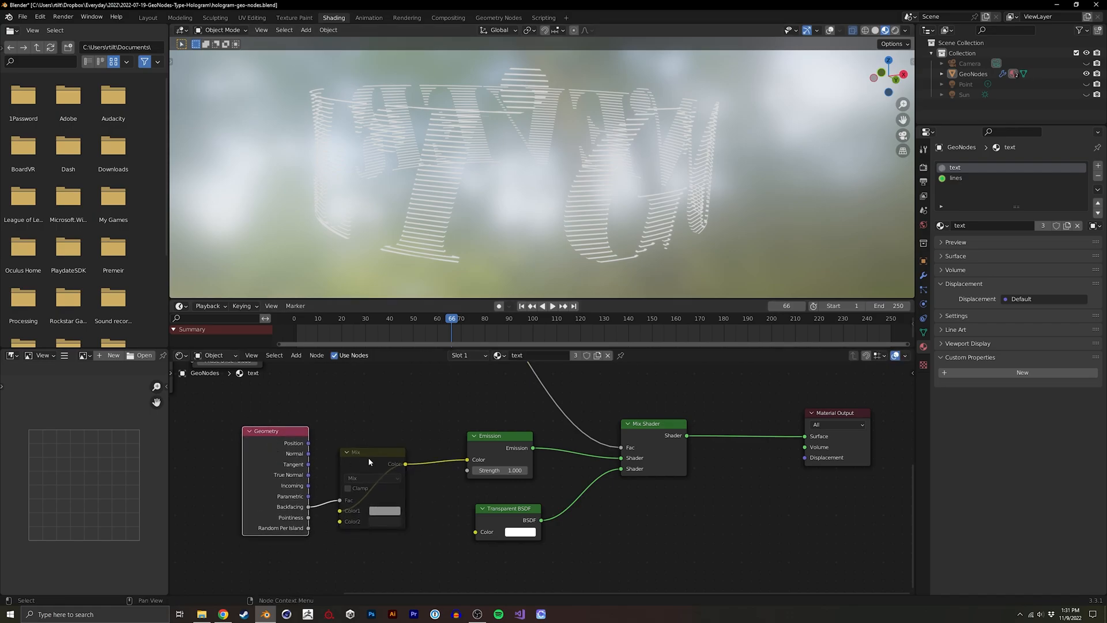
pyautogui.click(372, 452)
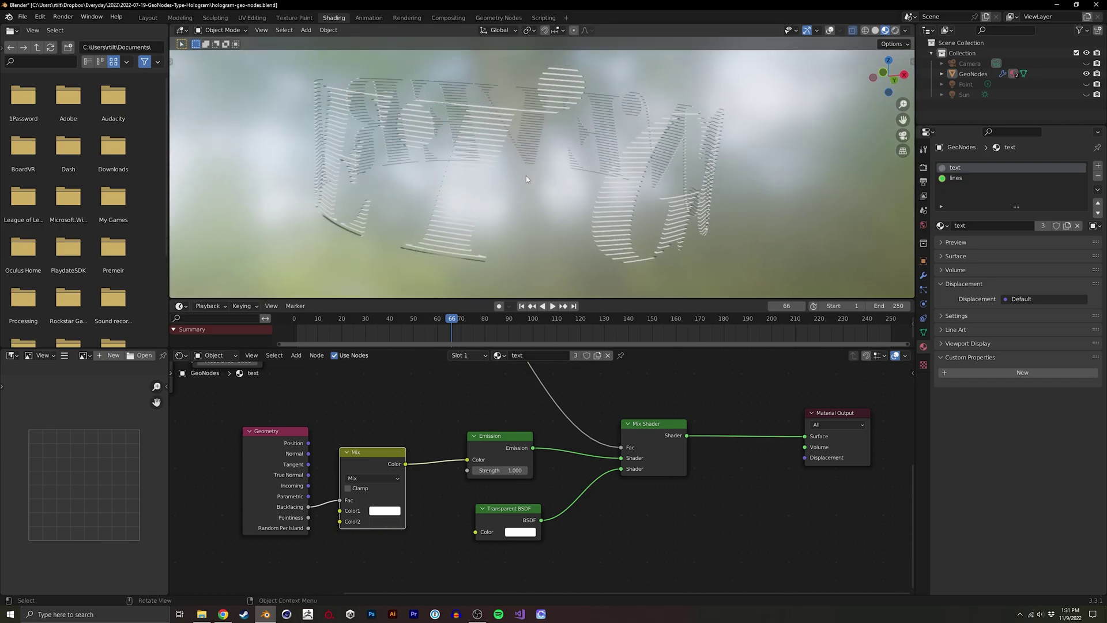
pyautogui.click(524, 318)
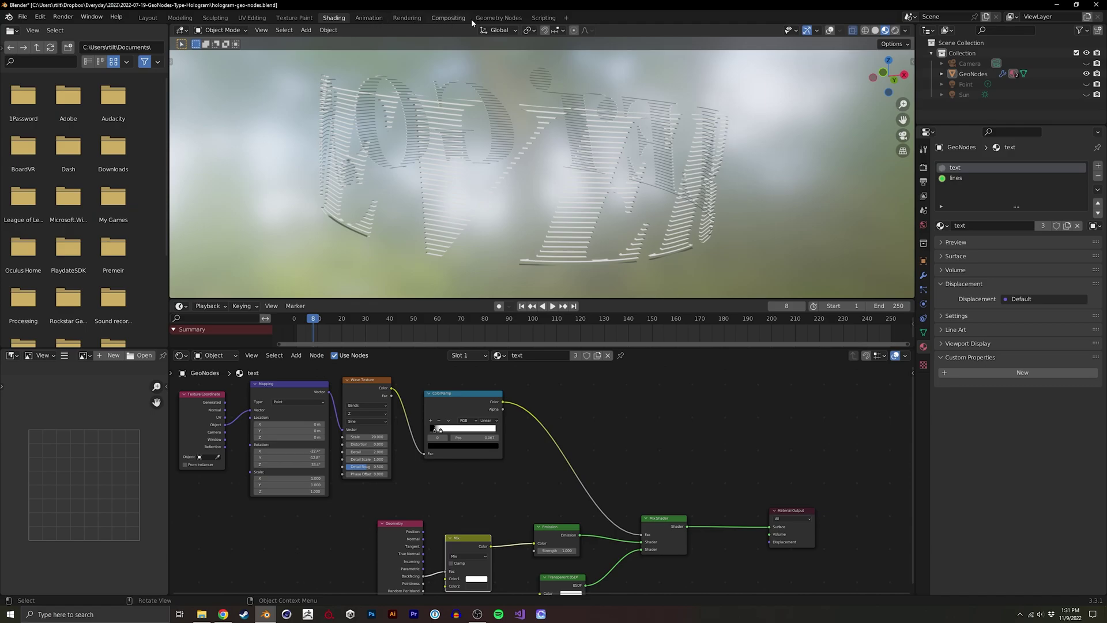
pyautogui.click(499, 18)
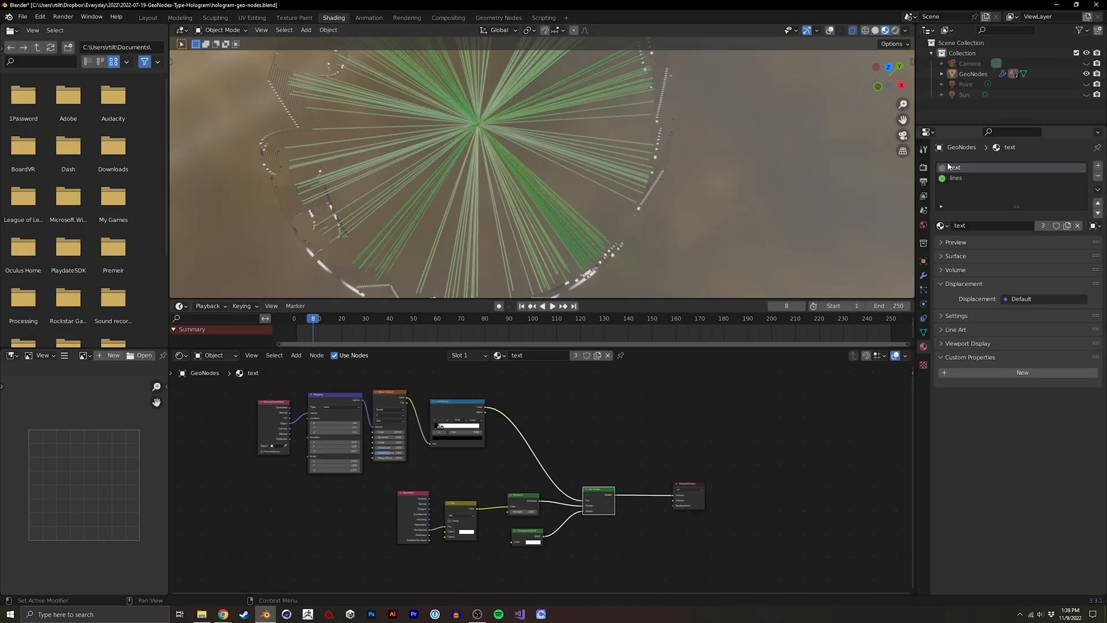
# Select the 'lines' material slot to show its gradient-masked translucent shader network
pyautogui.click(955, 178)
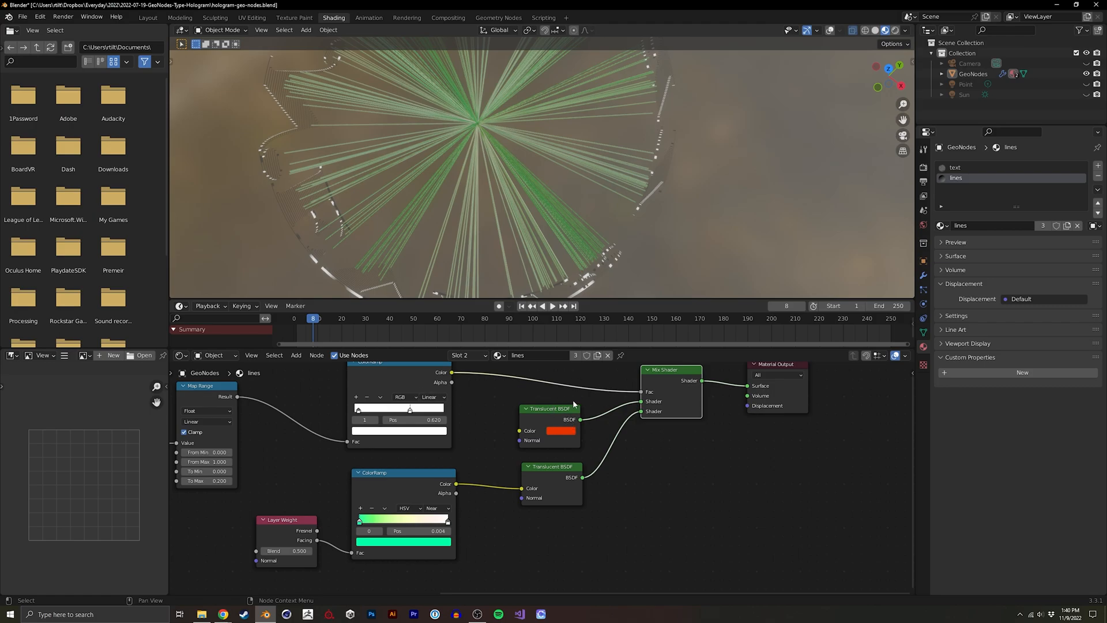
pyautogui.moveTo(546, 492)
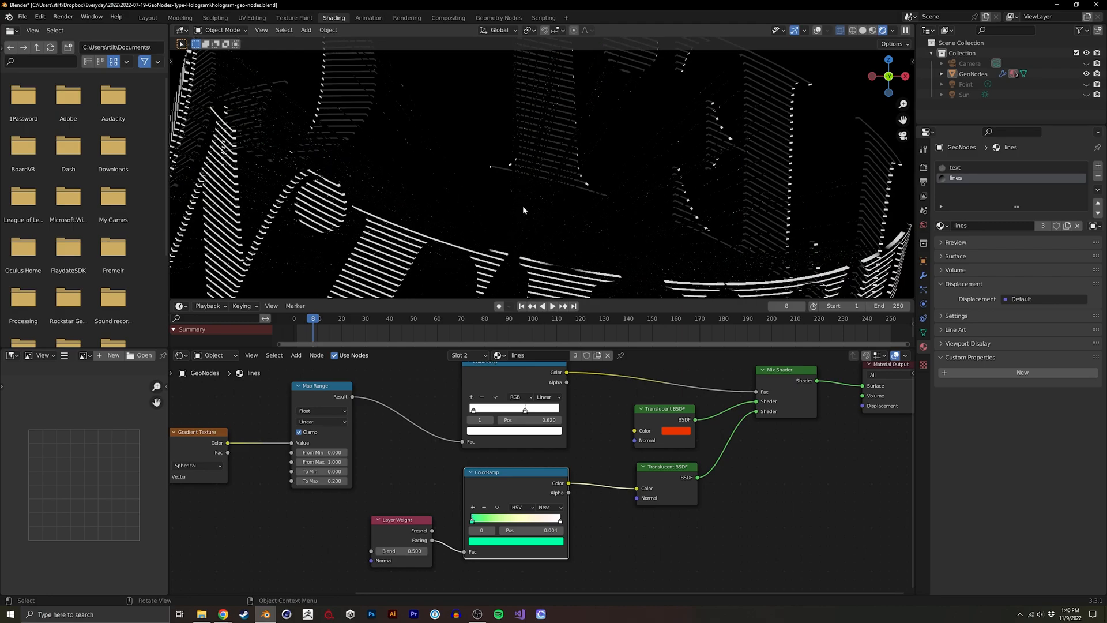
# Review Render Properties with Light Paths expanded, then Output Properties: 1080×1080, 24 fps, FFmpeg MPEG-4 H.264
pyautogui.click(923, 164)
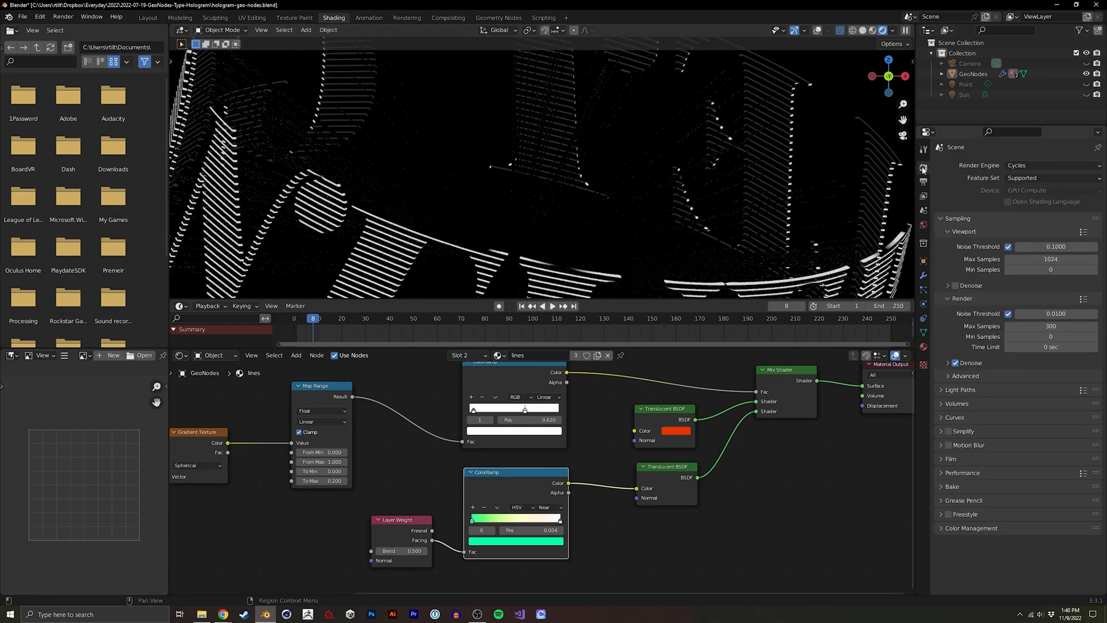
pyautogui.click(955, 388)
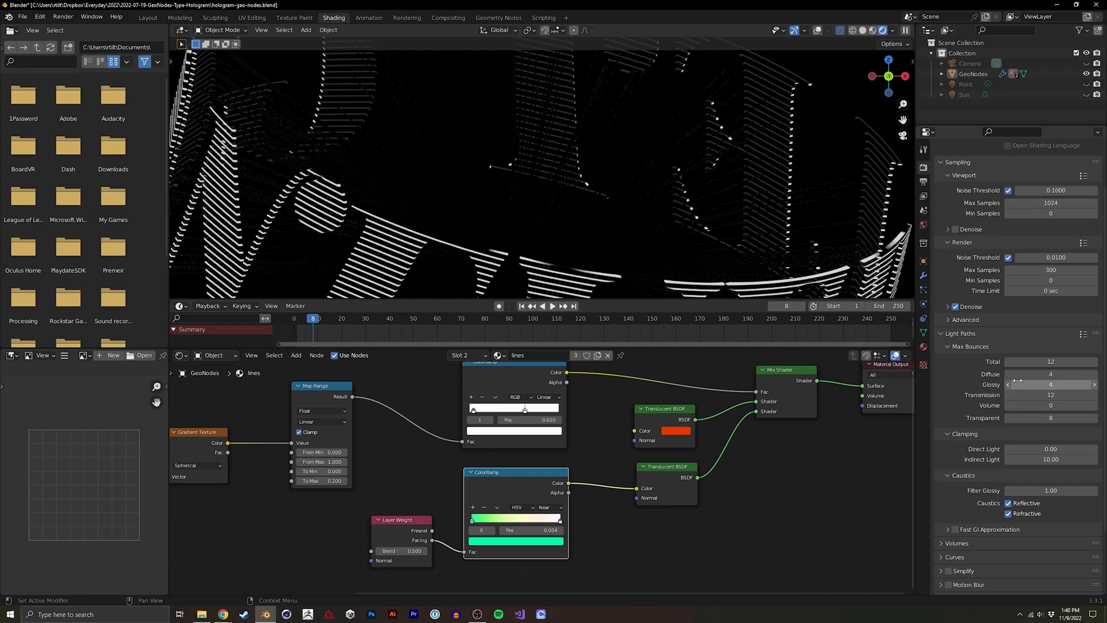
pyautogui.click(923, 181)
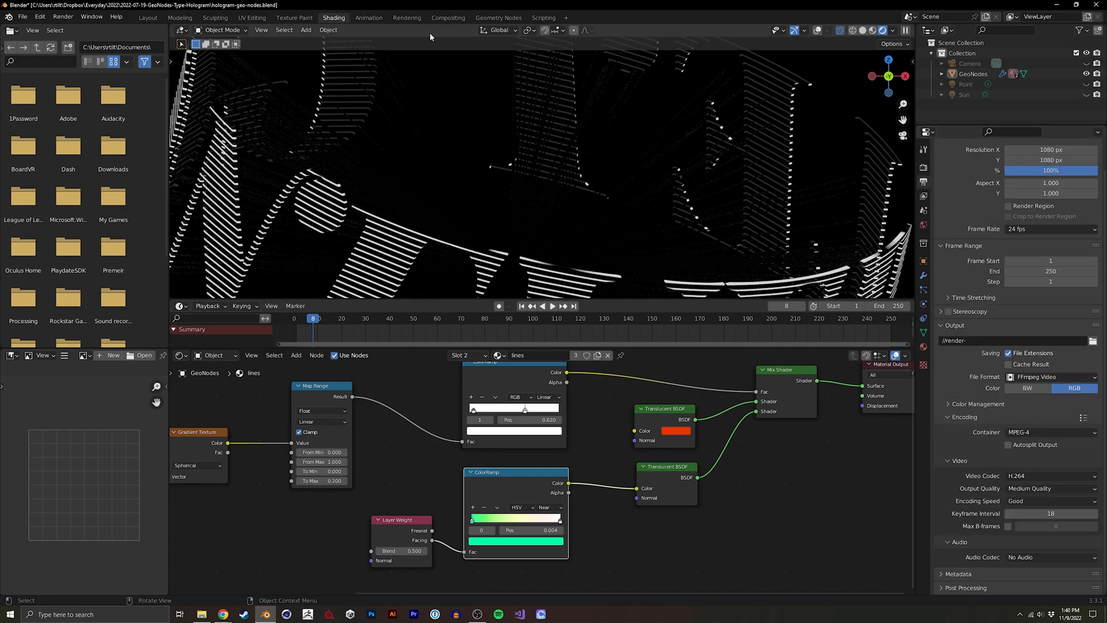
# Render frame 8 showing the striped text and green rays, then close the render window
pyautogui.click(447, 17)
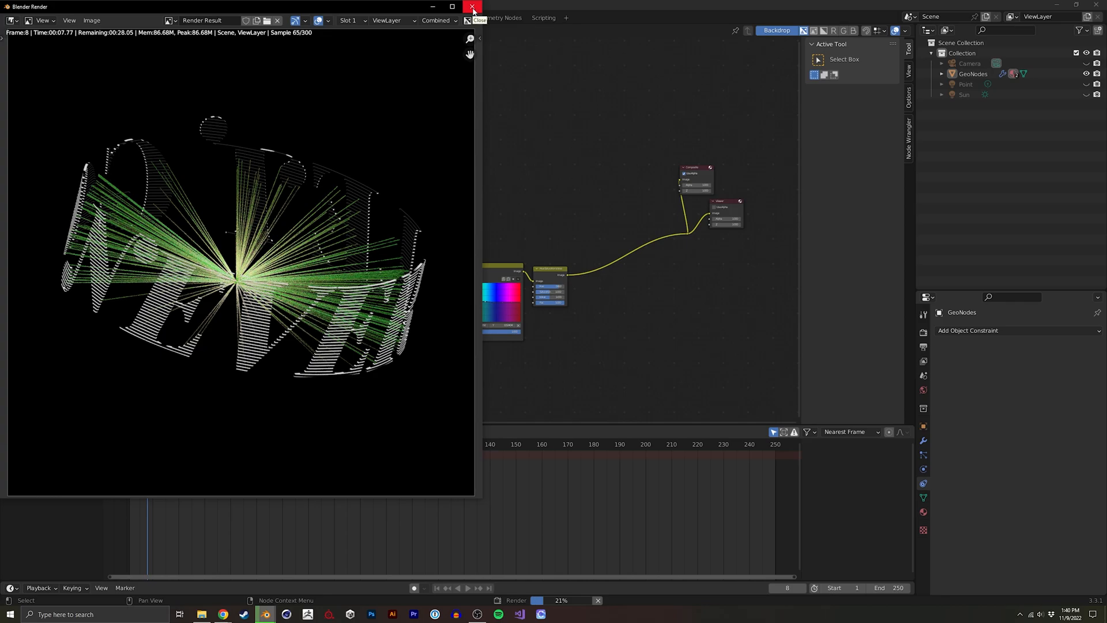
pyautogui.click(471, 7)
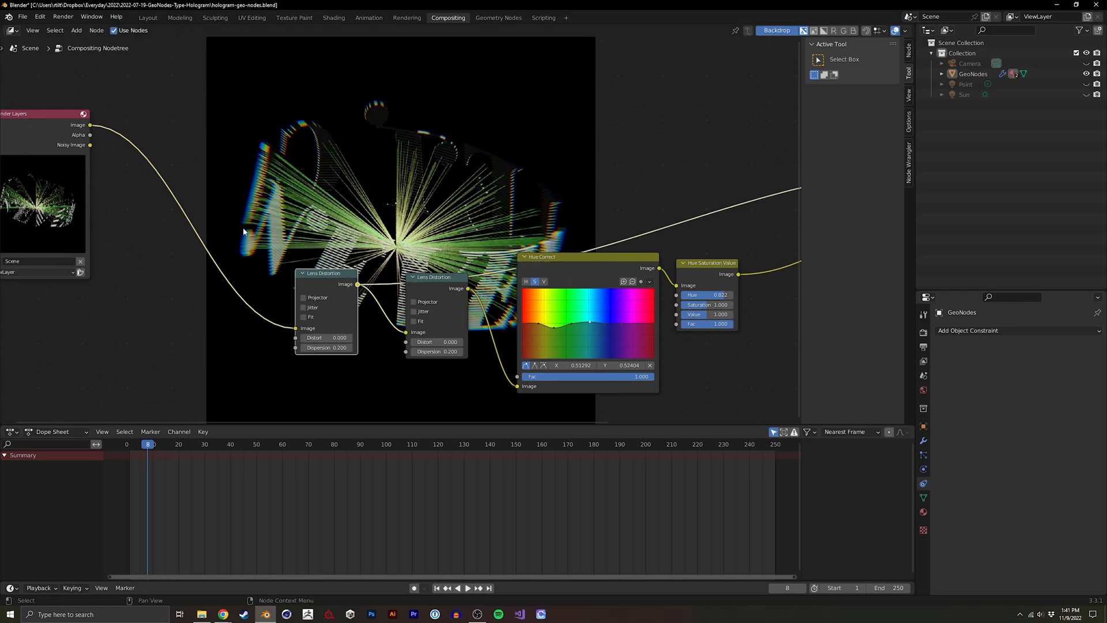
pyautogui.moveTo(256, 208)
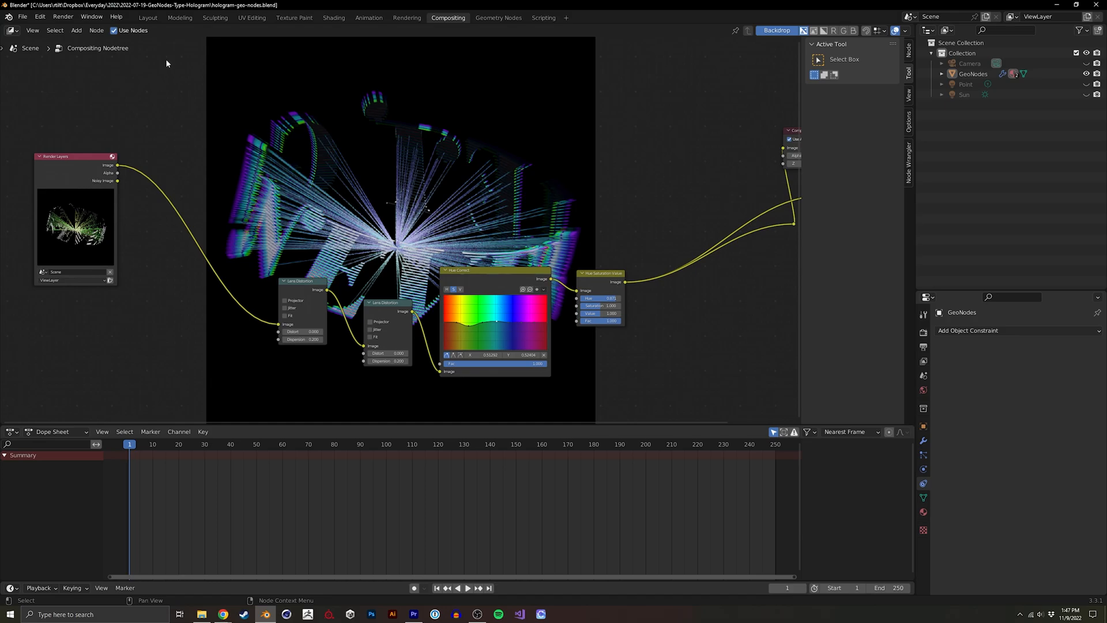
# In the Animation workspace, select the Point light to inspect its Power noise F-modifier
pyautogui.click(367, 17)
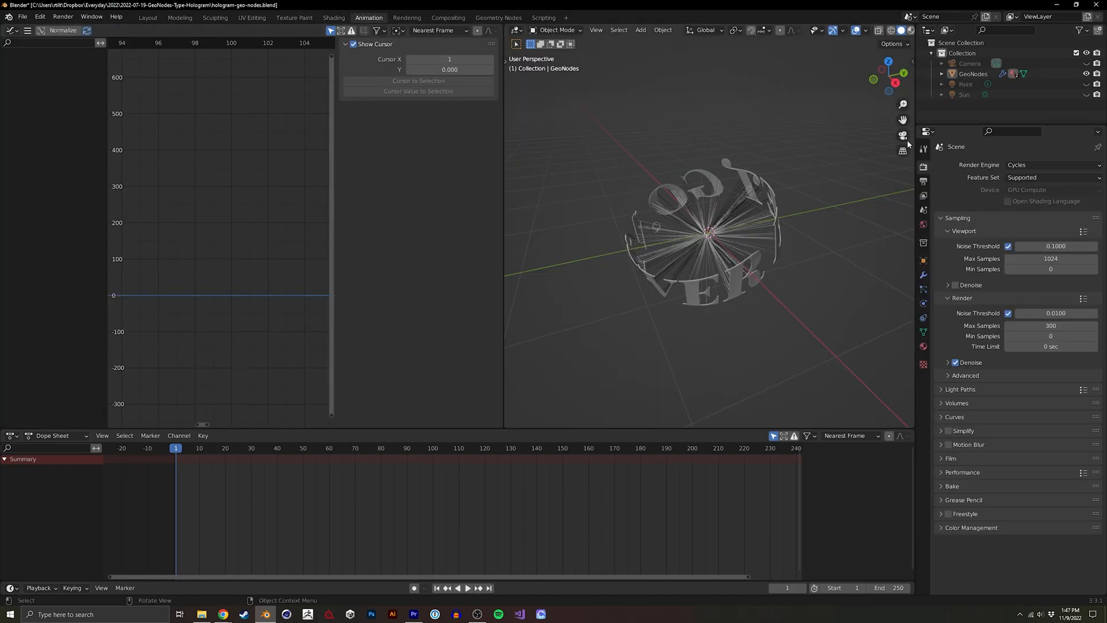
pyautogui.click(966, 84)
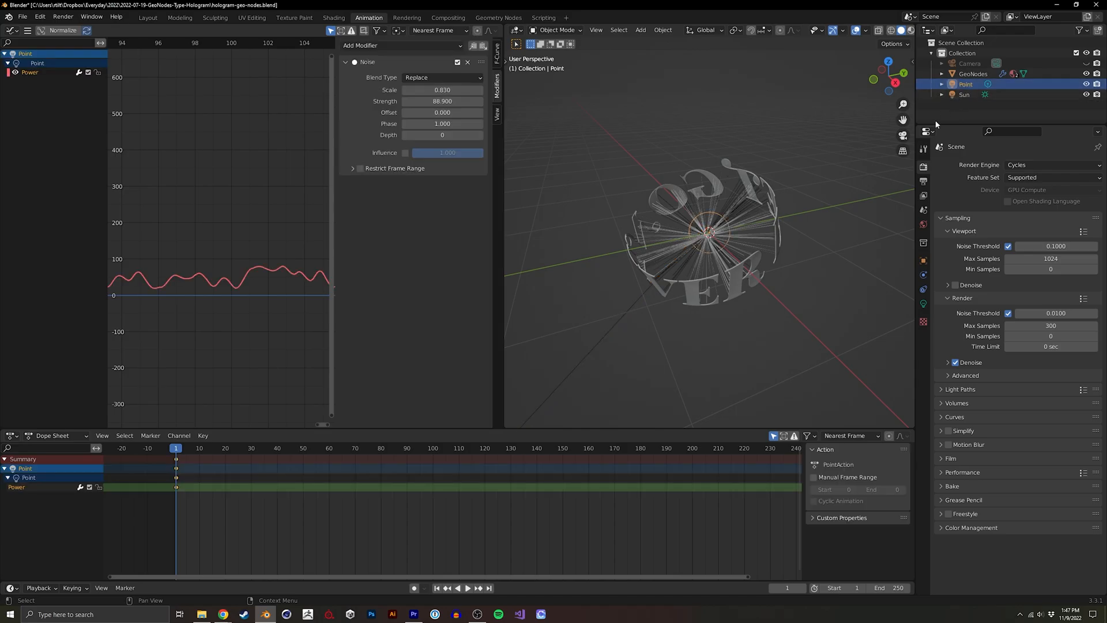
pyautogui.click(964, 93)
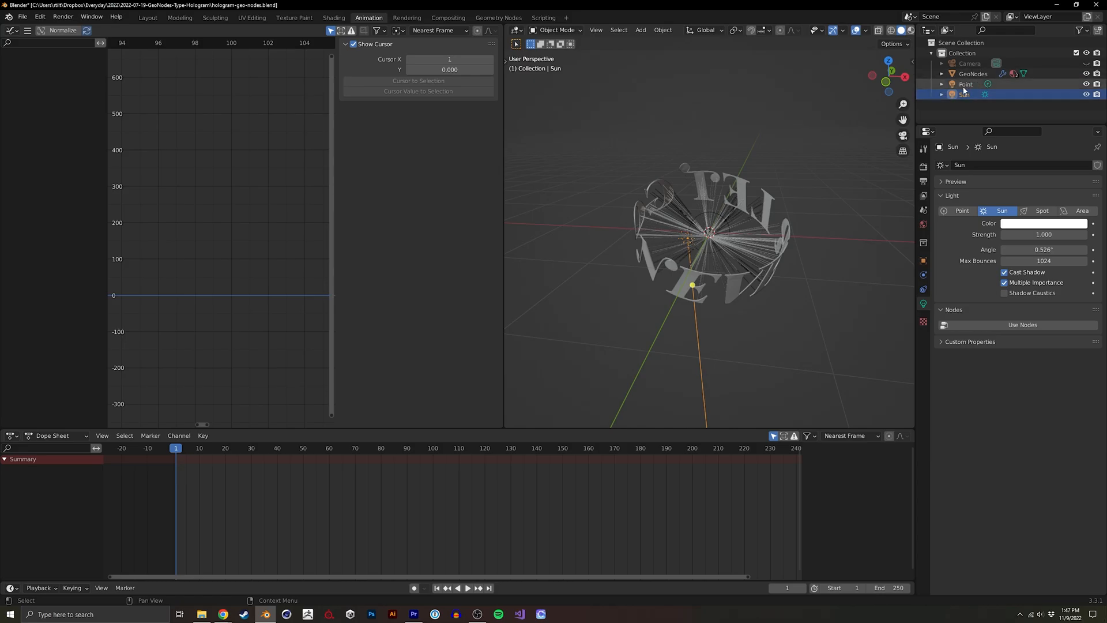
pyautogui.click(965, 83)
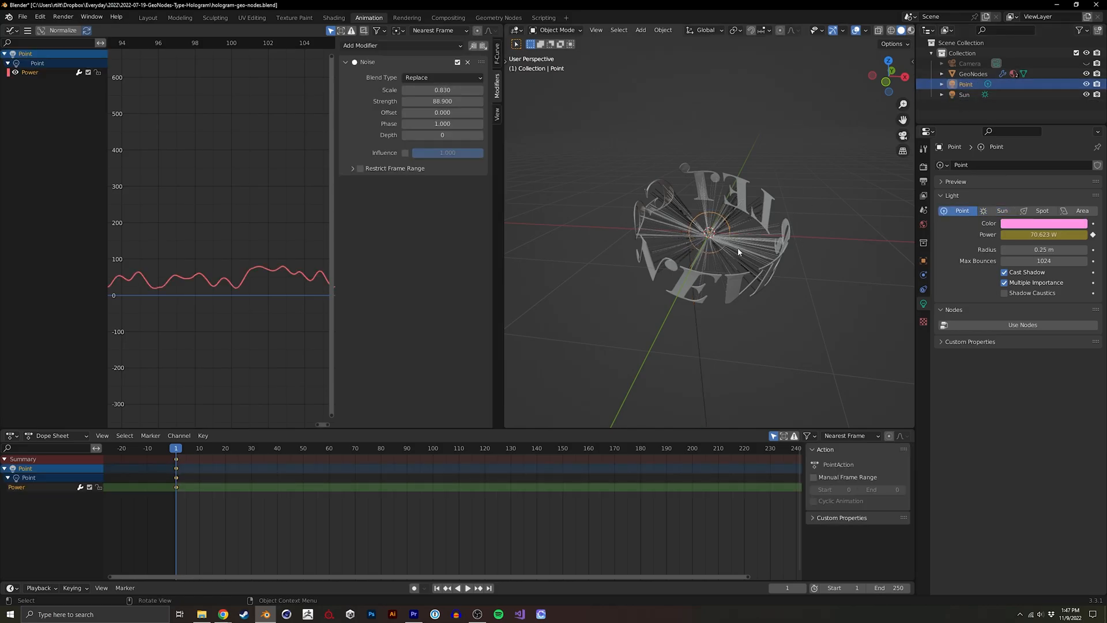
pyautogui.moveTo(696, 241)
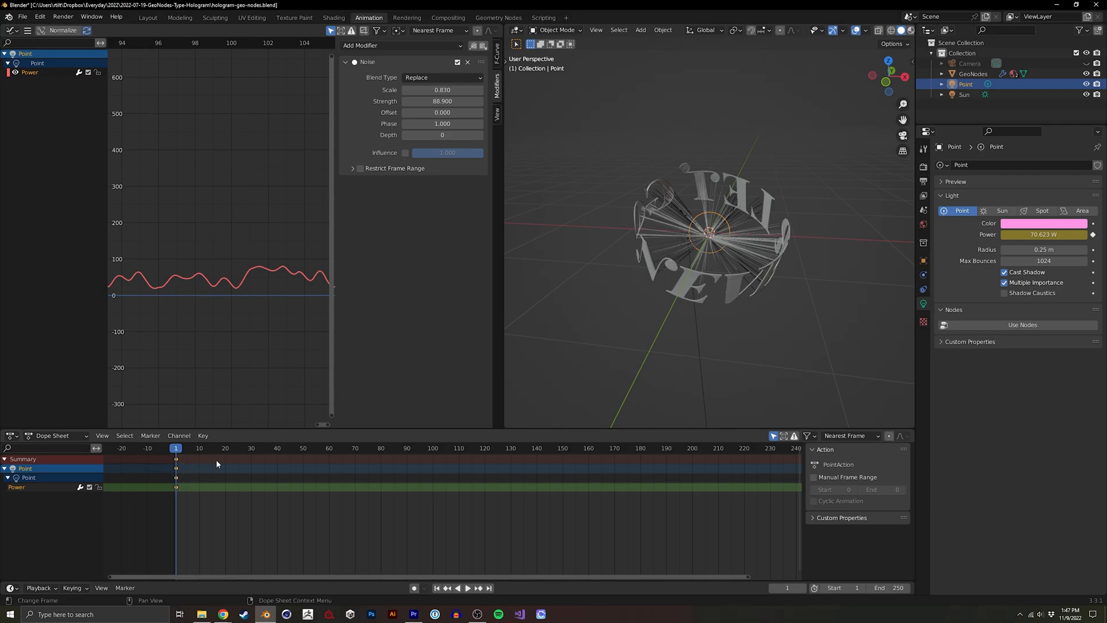
pyautogui.moveTo(318, 228)
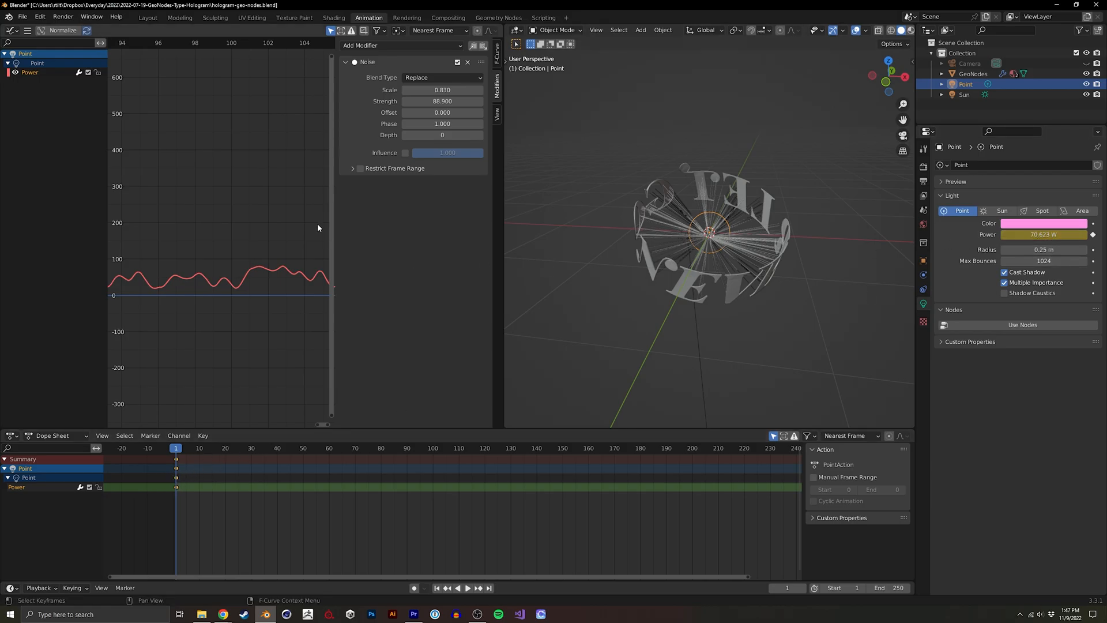
pyautogui.moveTo(158, 238)
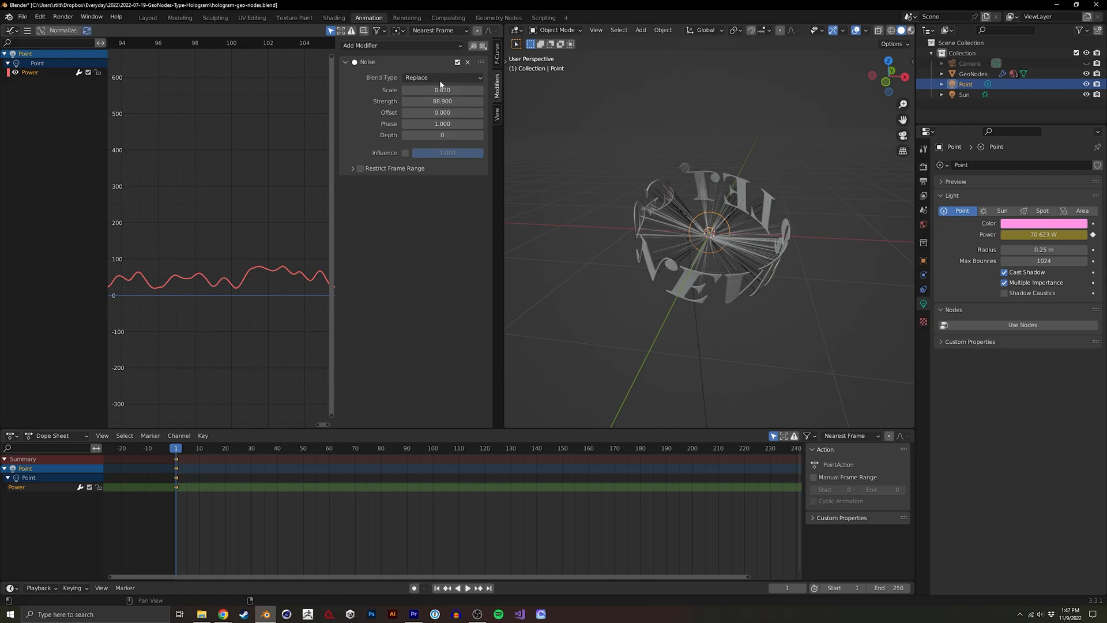
pyautogui.moveTo(359, 181)
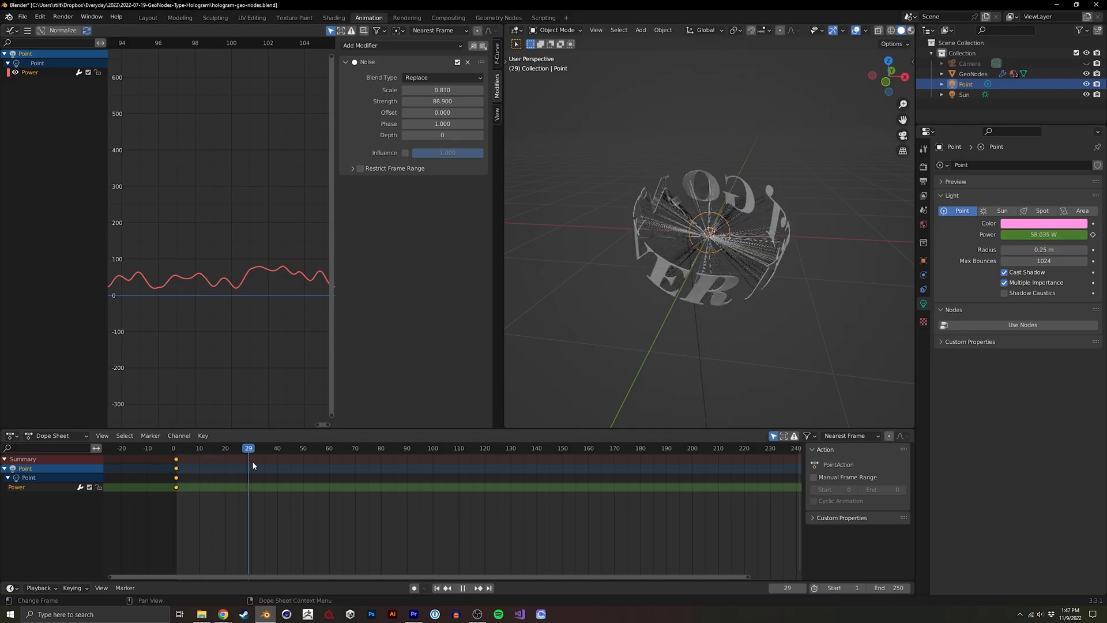
# Scrub to a later frame to check the flicker and enable rendered viewport shading
pyautogui.click(311, 447)
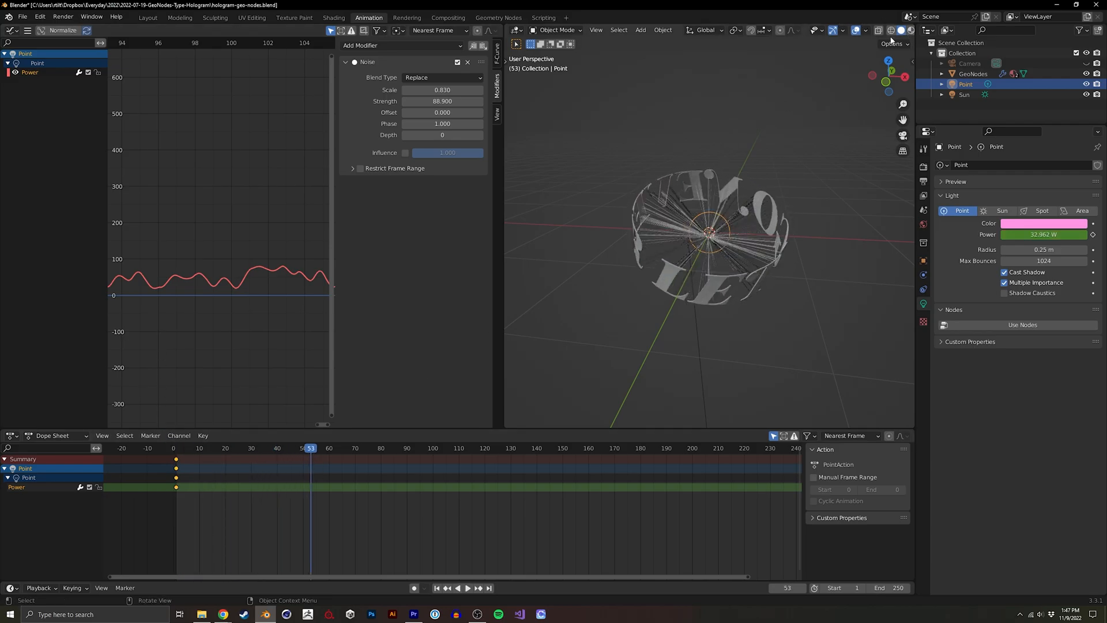
pyautogui.click(903, 30)
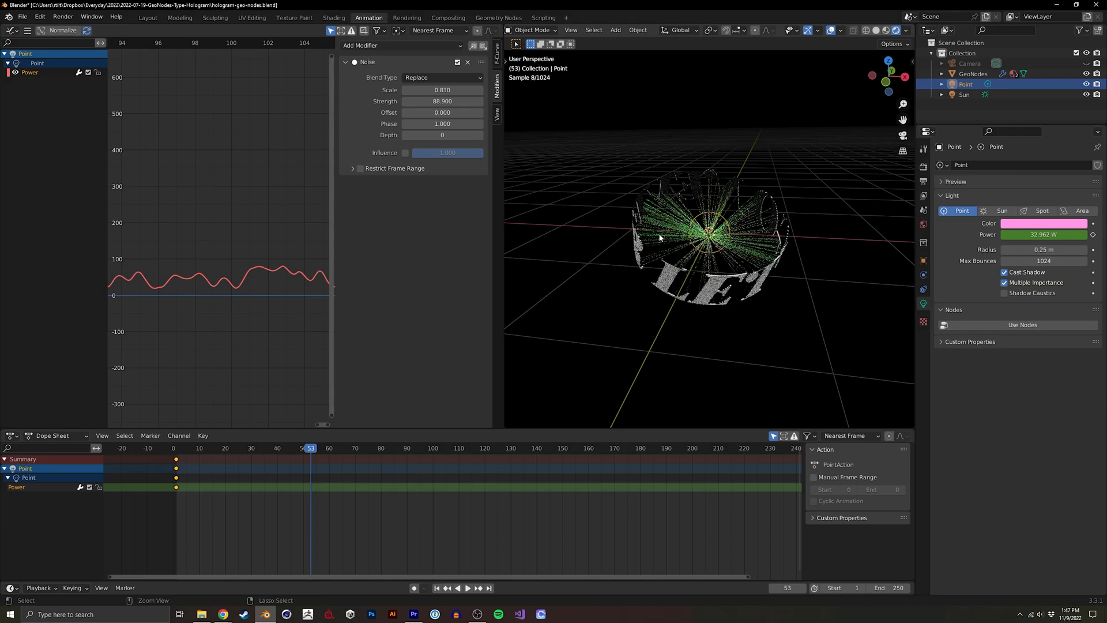